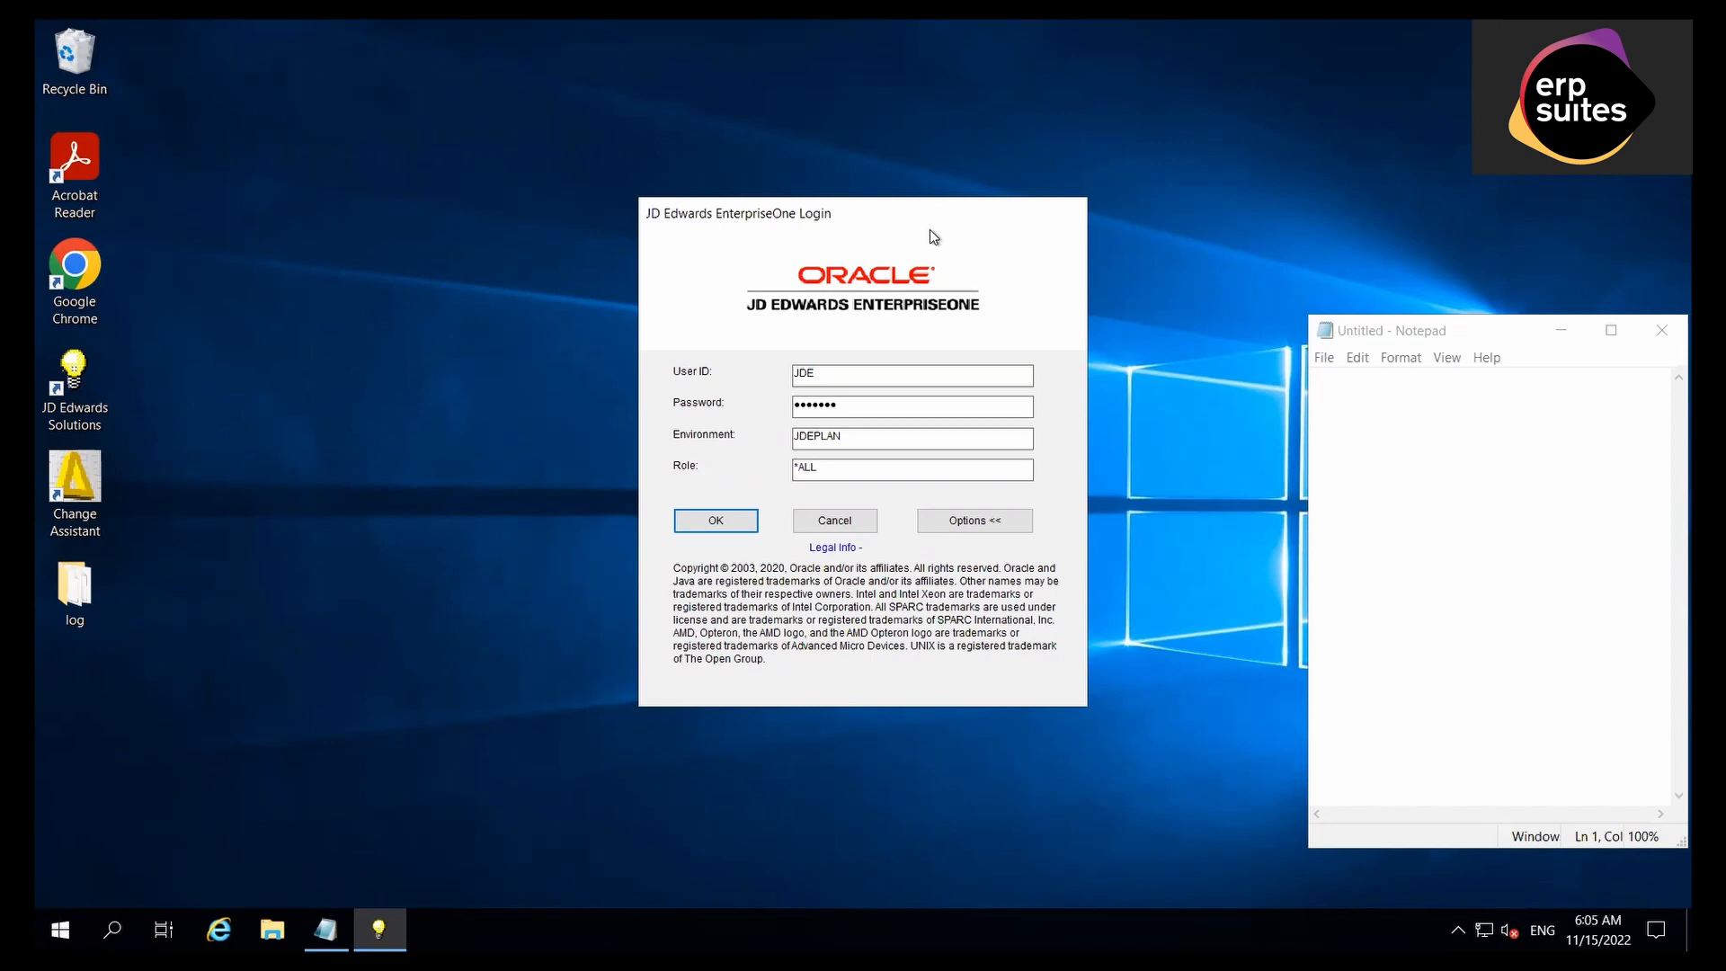
mouse_move(728, 408)
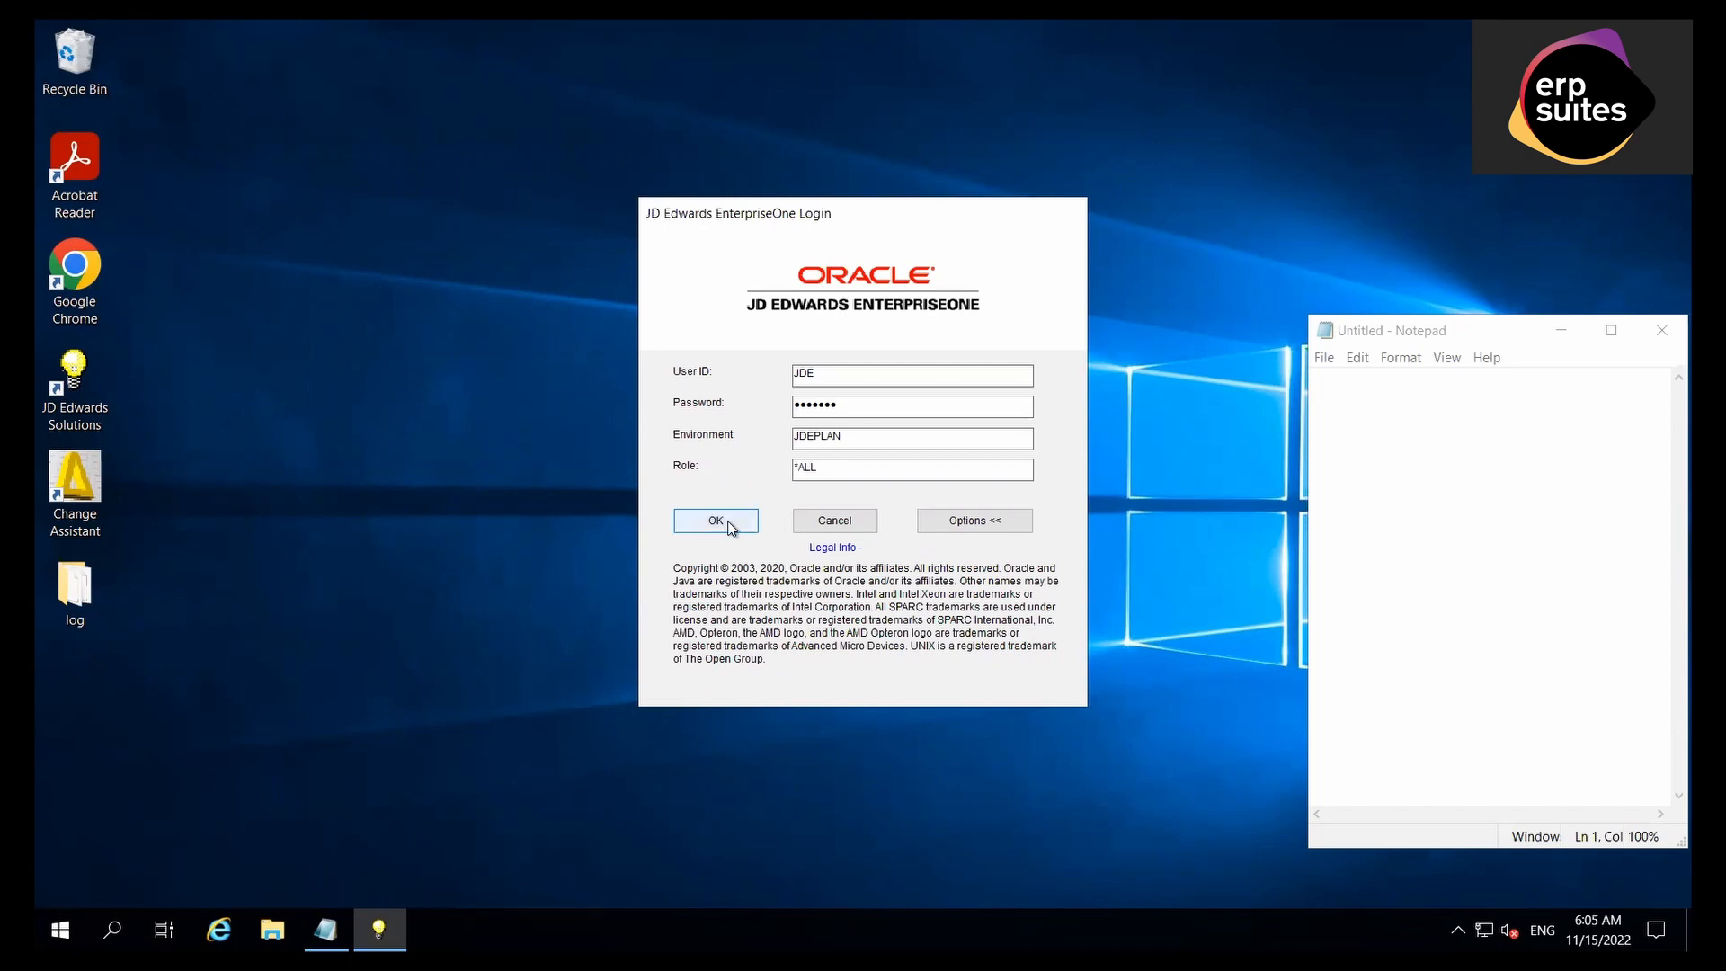
Sign in to the JDEPLAN environment and reach Solution Explorer's Life Cycle Tools tree.
left_click(716, 520)
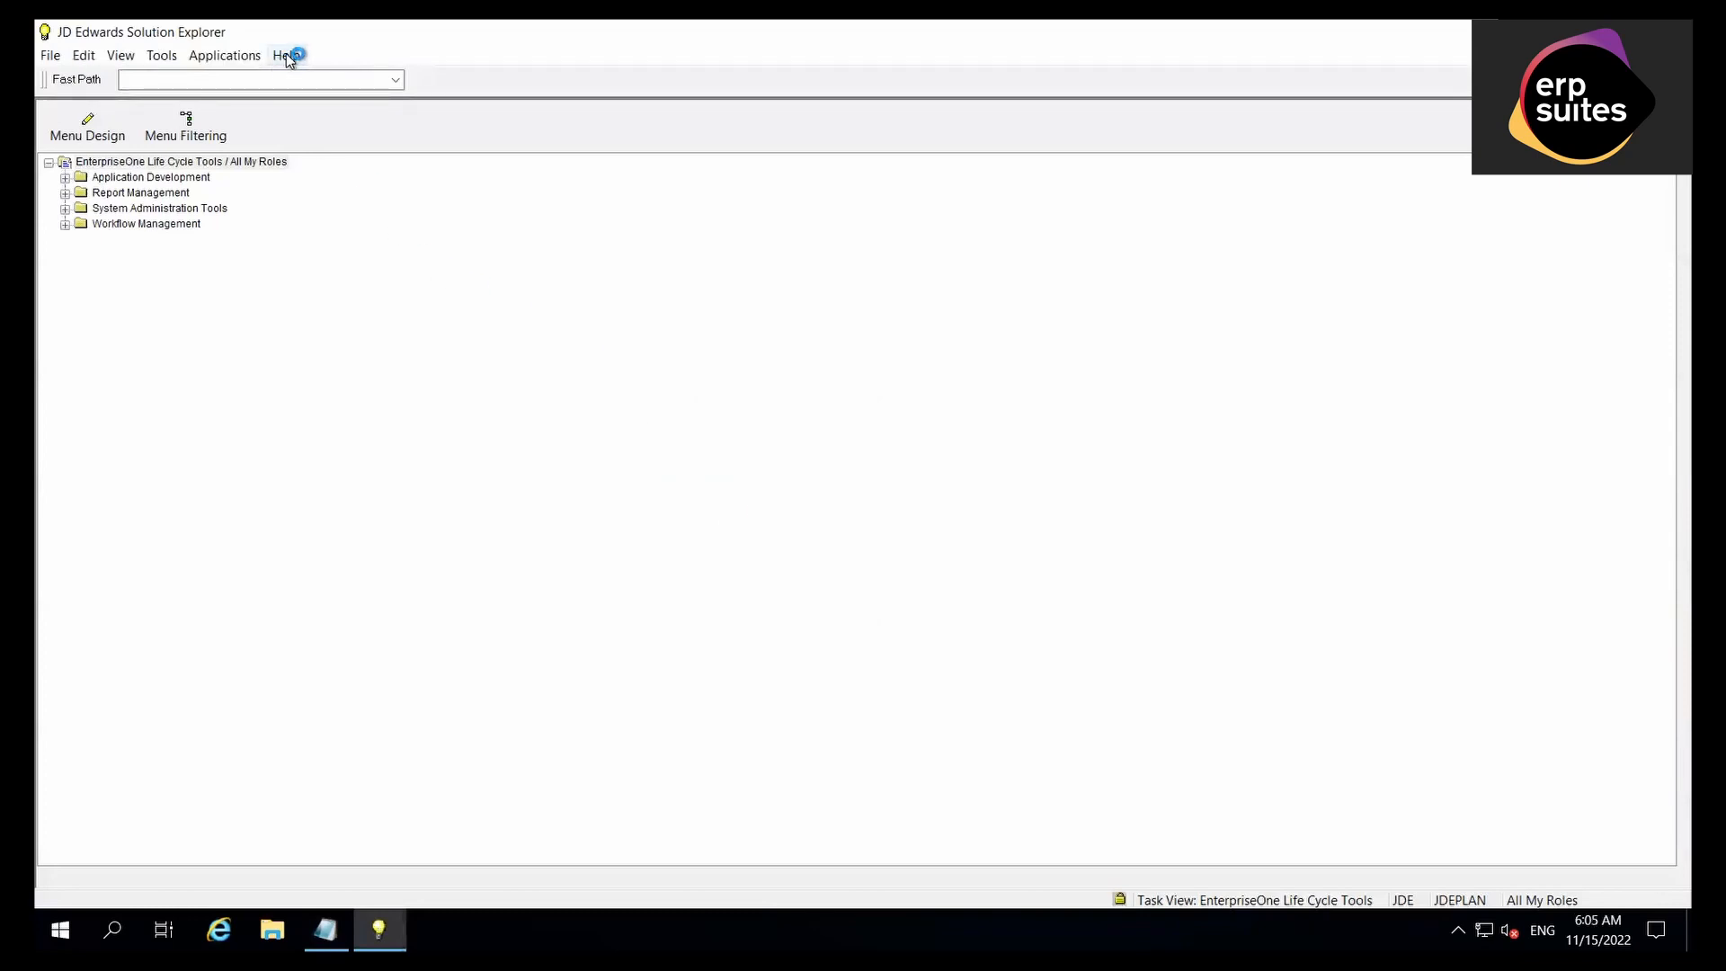
left_click(286, 55)
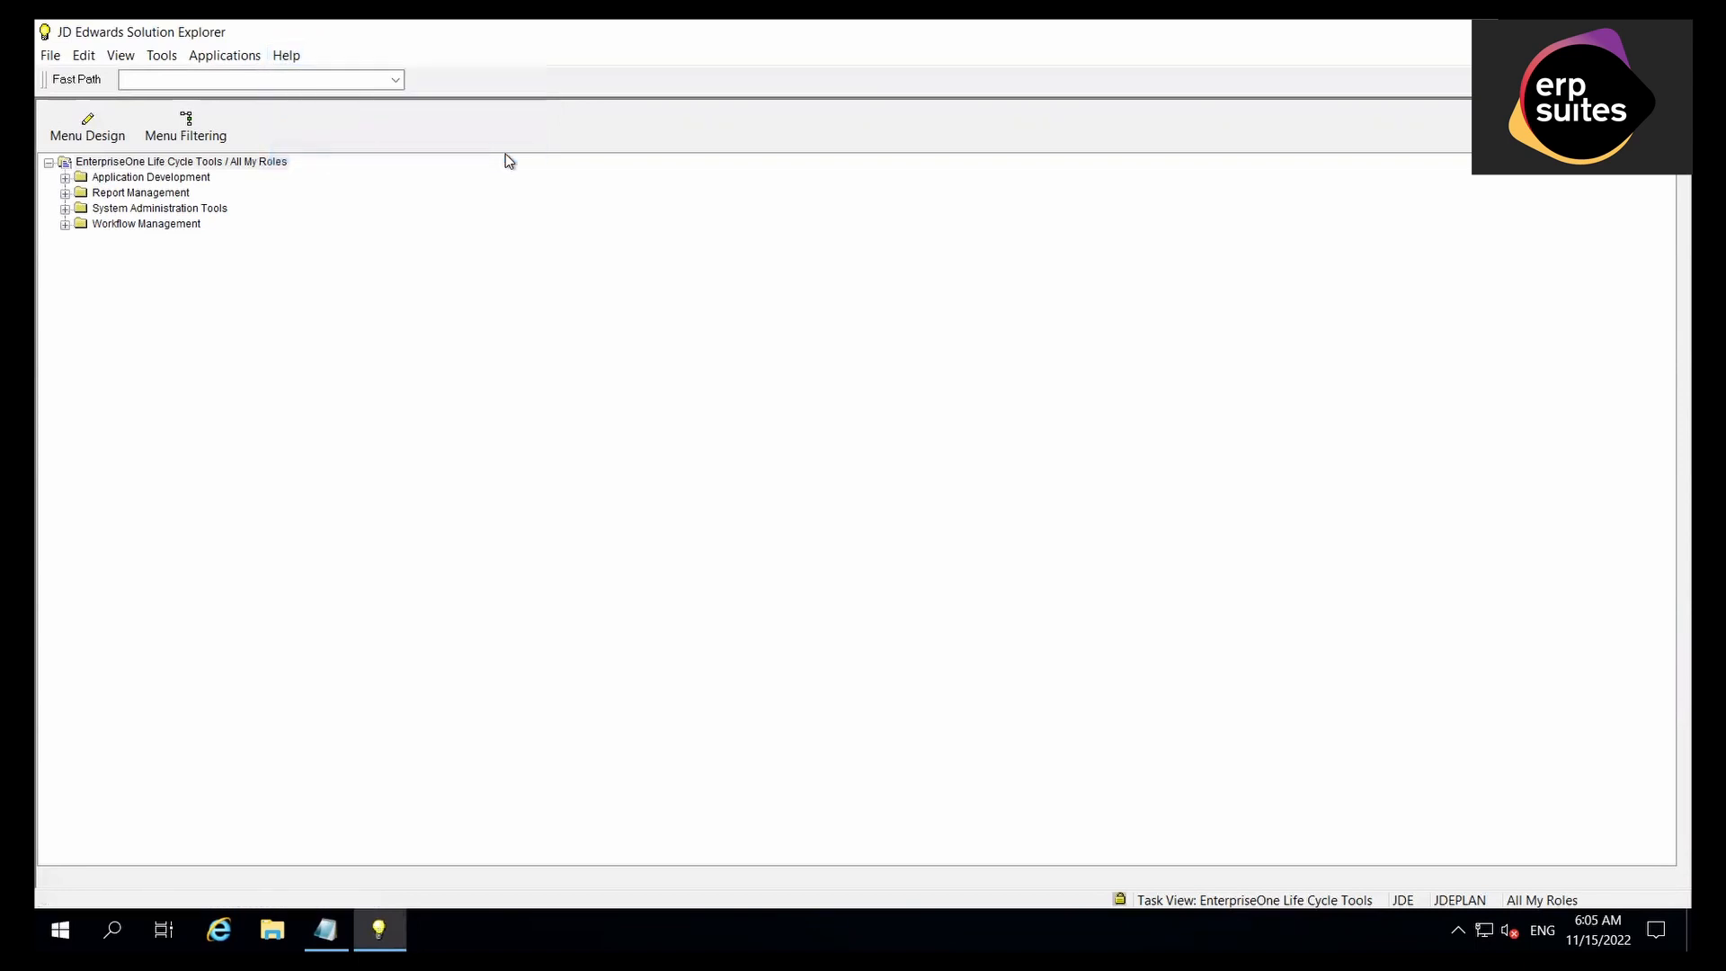
Read Application Release E920 from Help > About and jot '9.2' in the Notepad note.
left_click(286, 55)
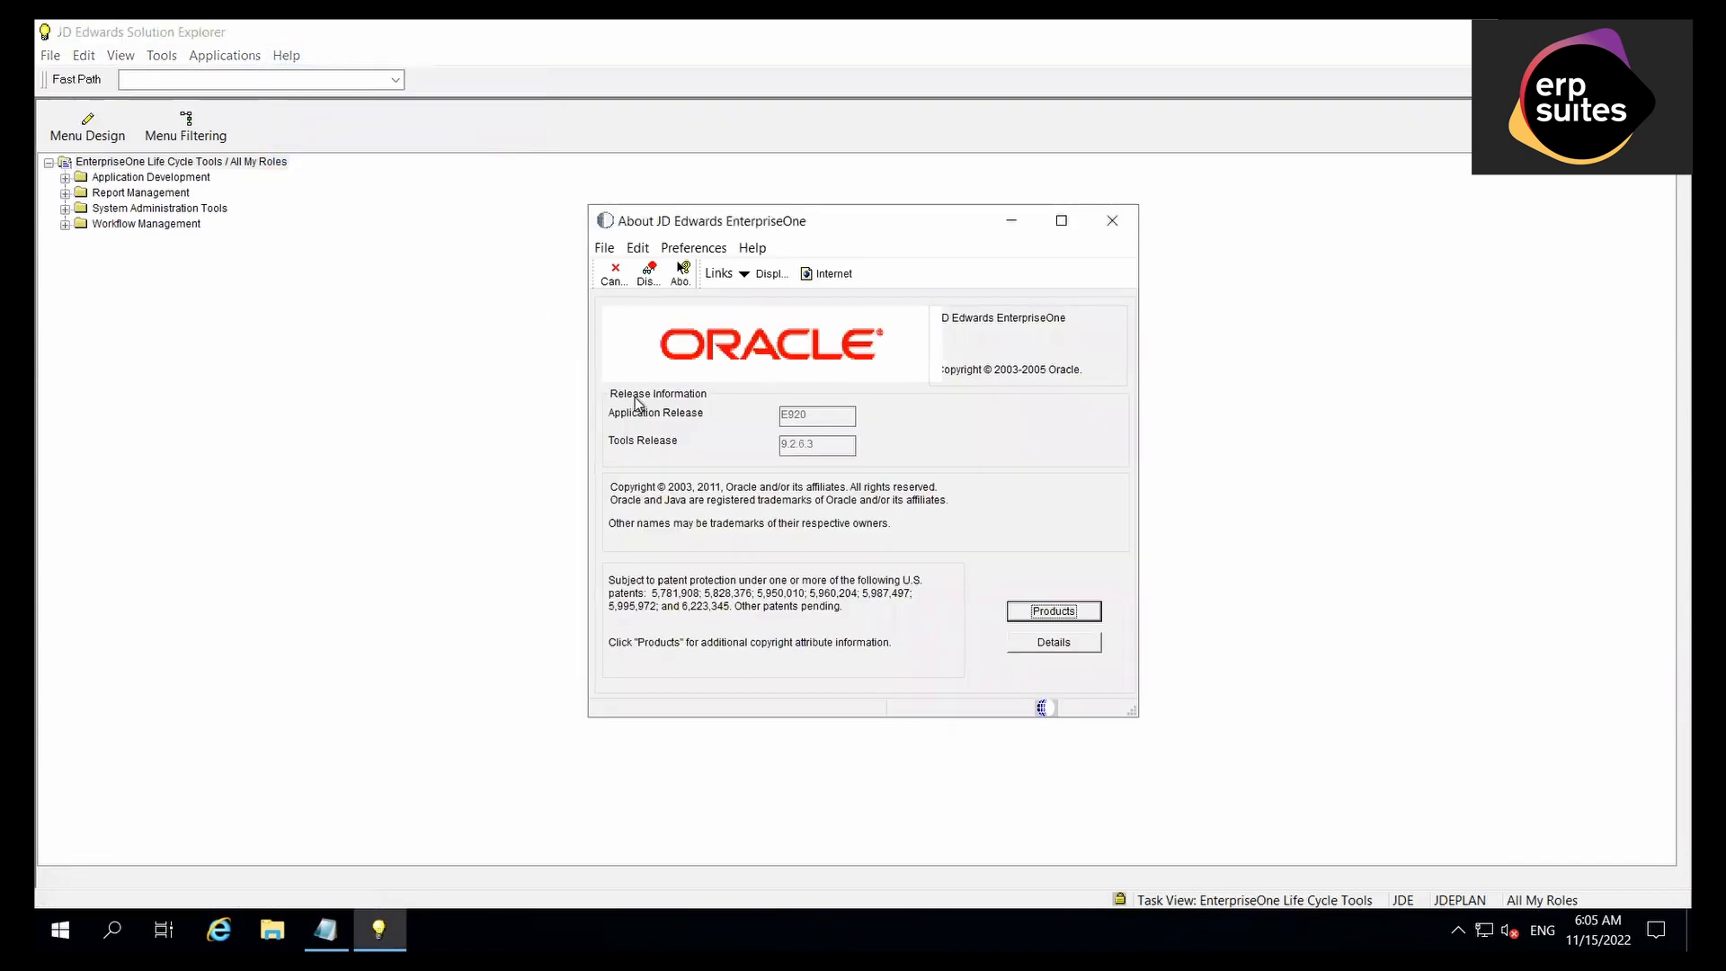
mouse_move(664, 428)
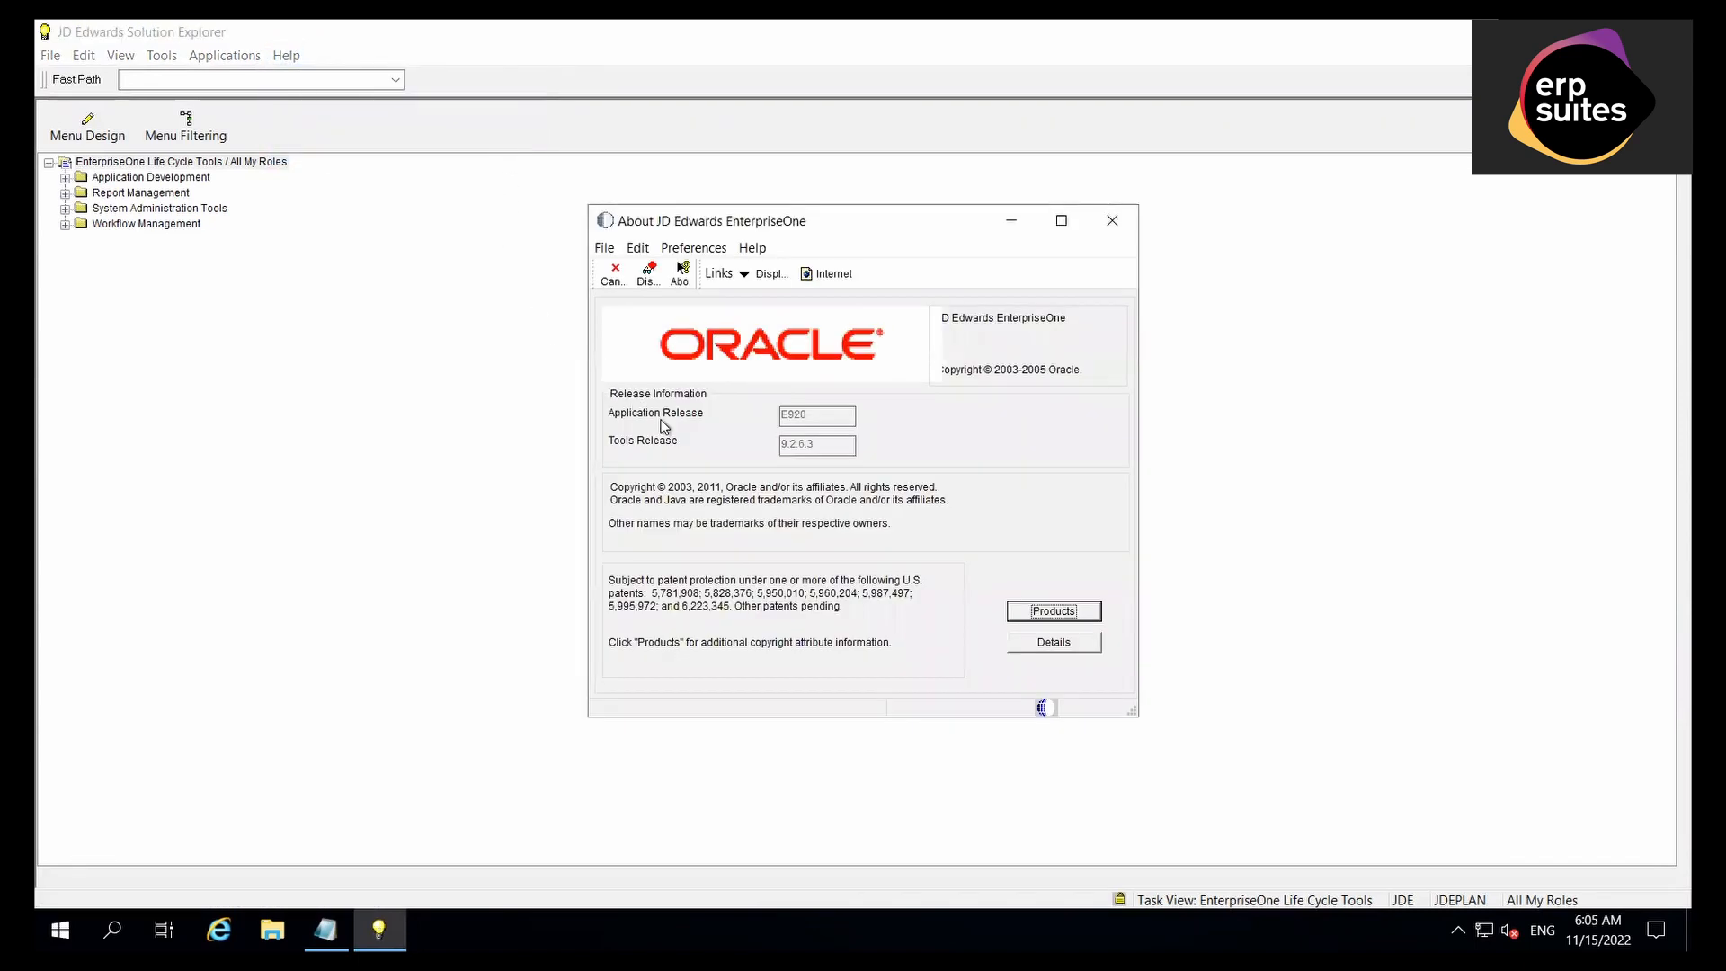
mouse_move(815, 430)
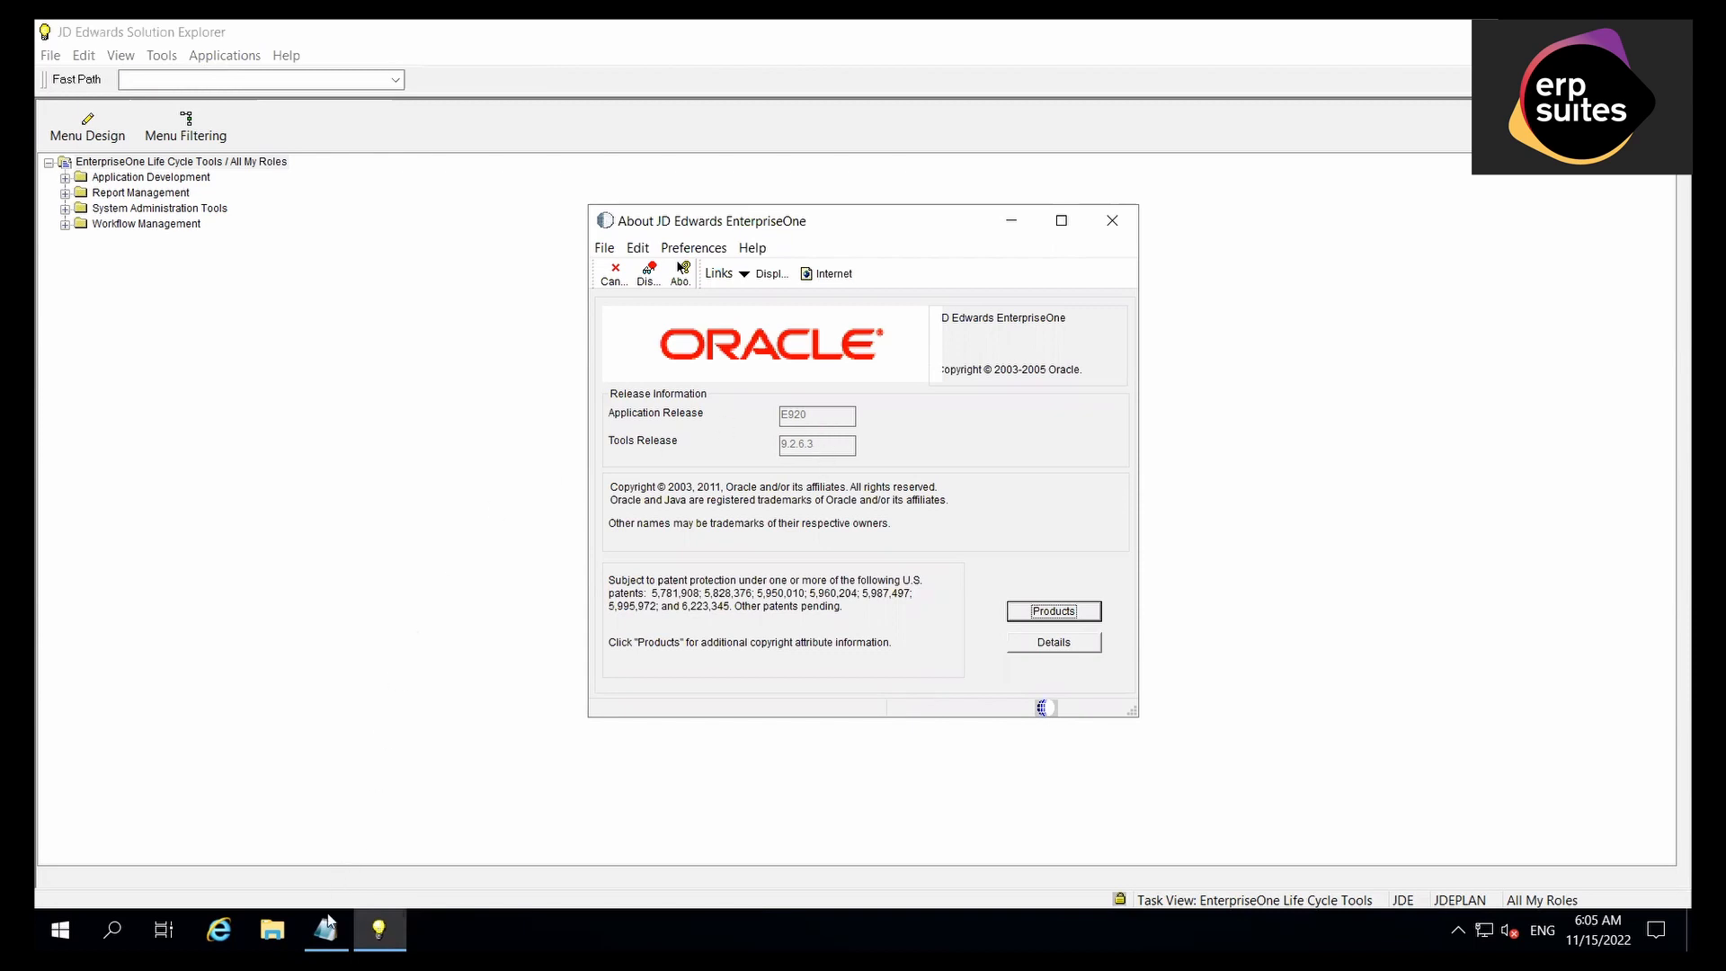
left_click(323, 929)
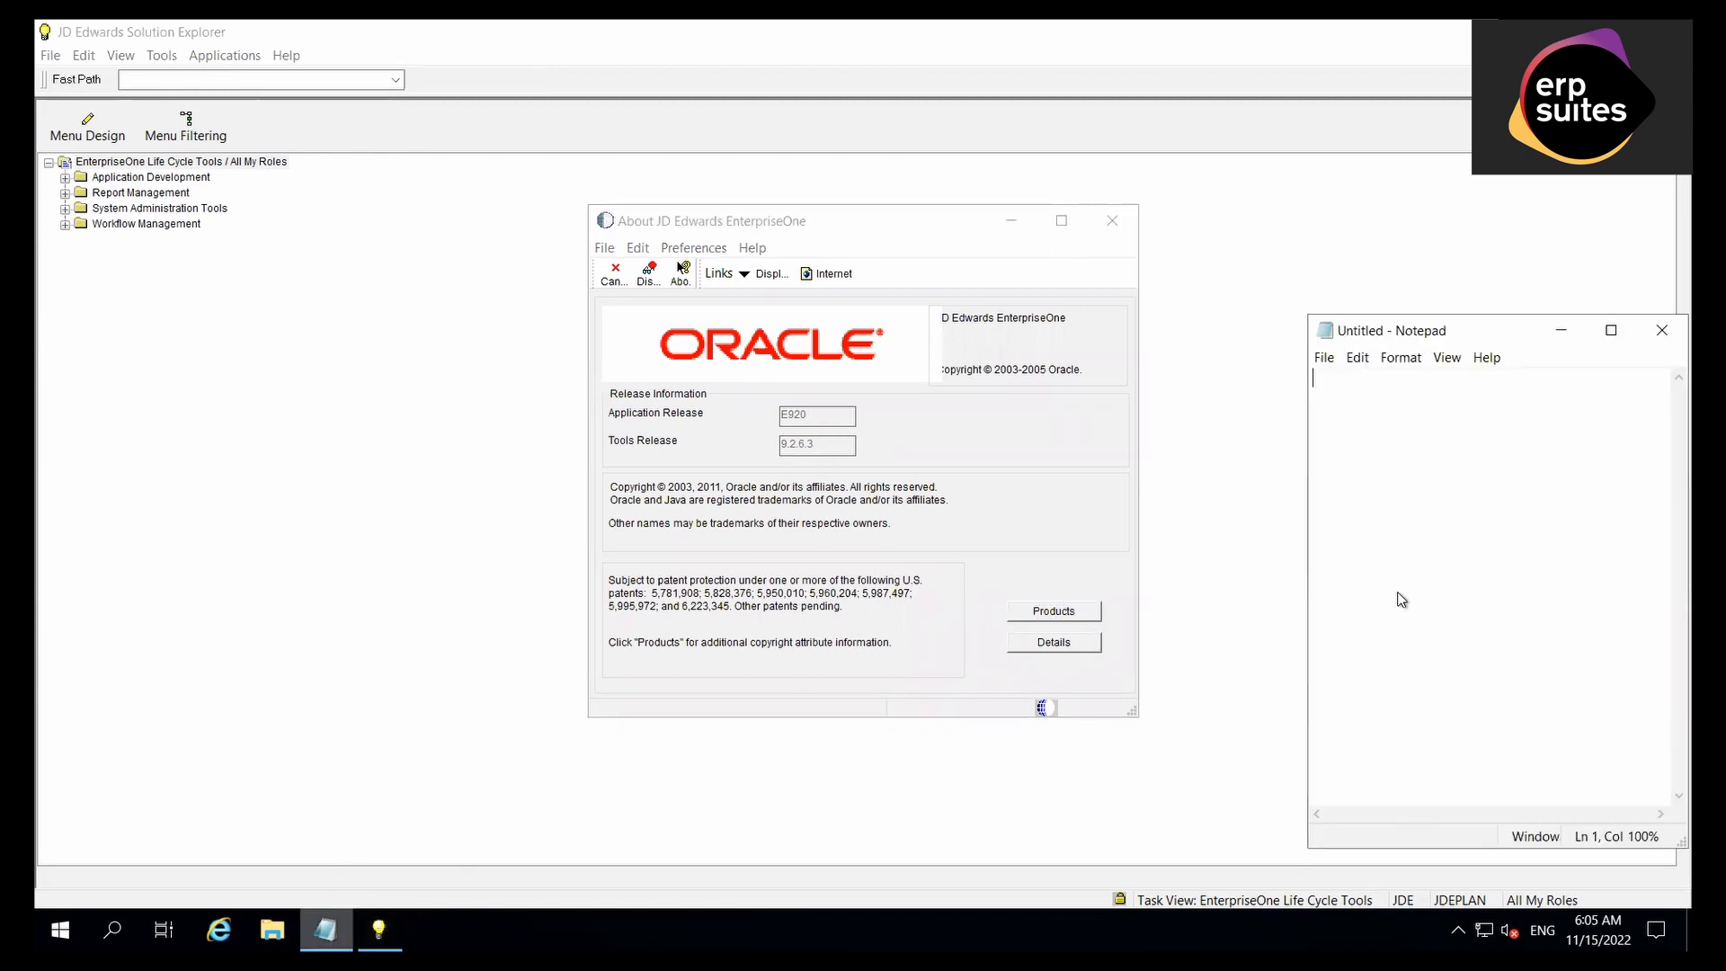
mouse_move(1473, 582)
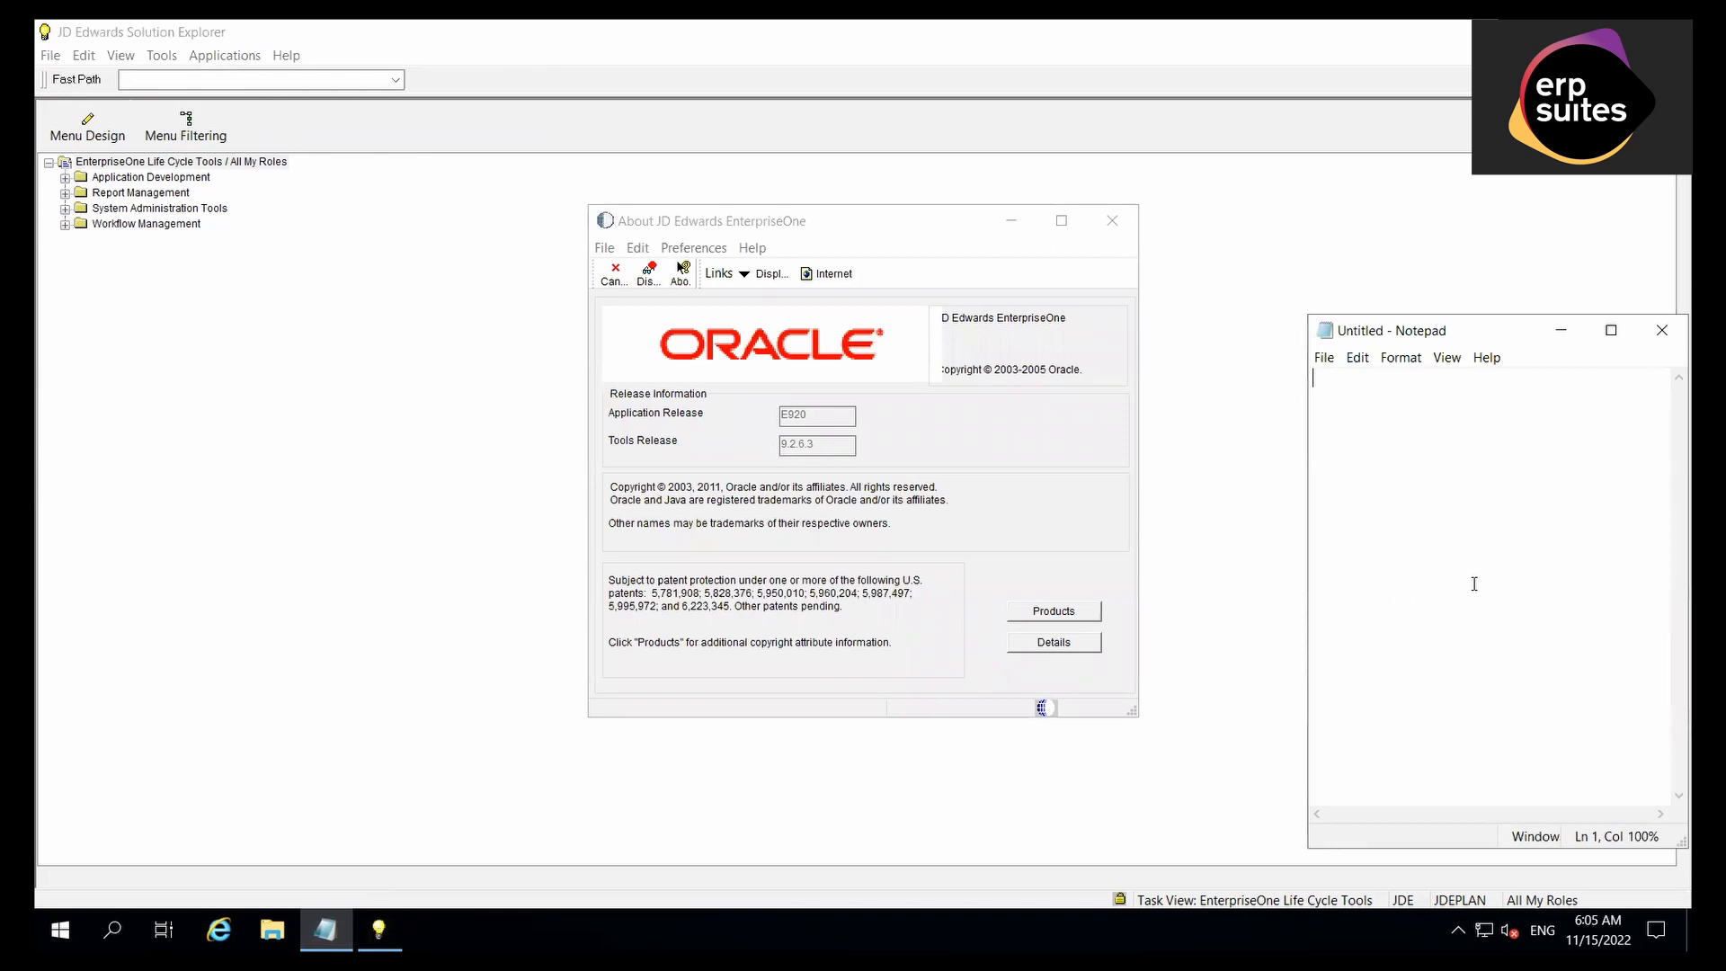
type("9.2")
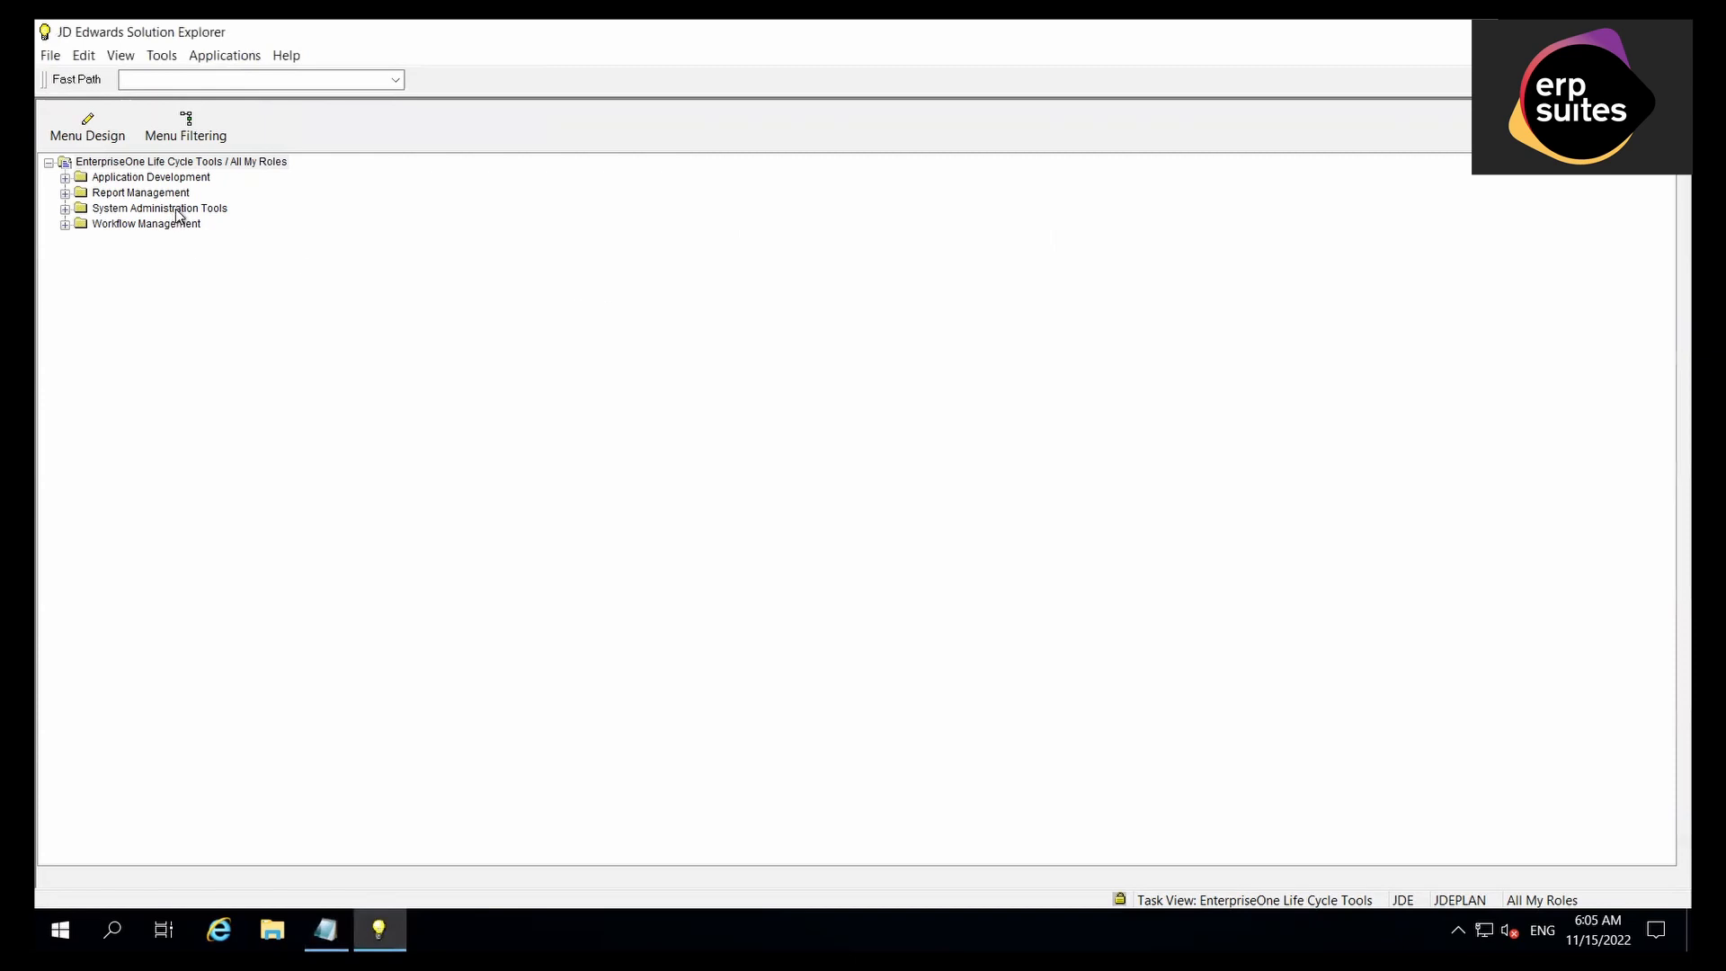
Expand System Administration > System Installation > Software Updates and launch Application Software Updates.
left_click(65, 209)
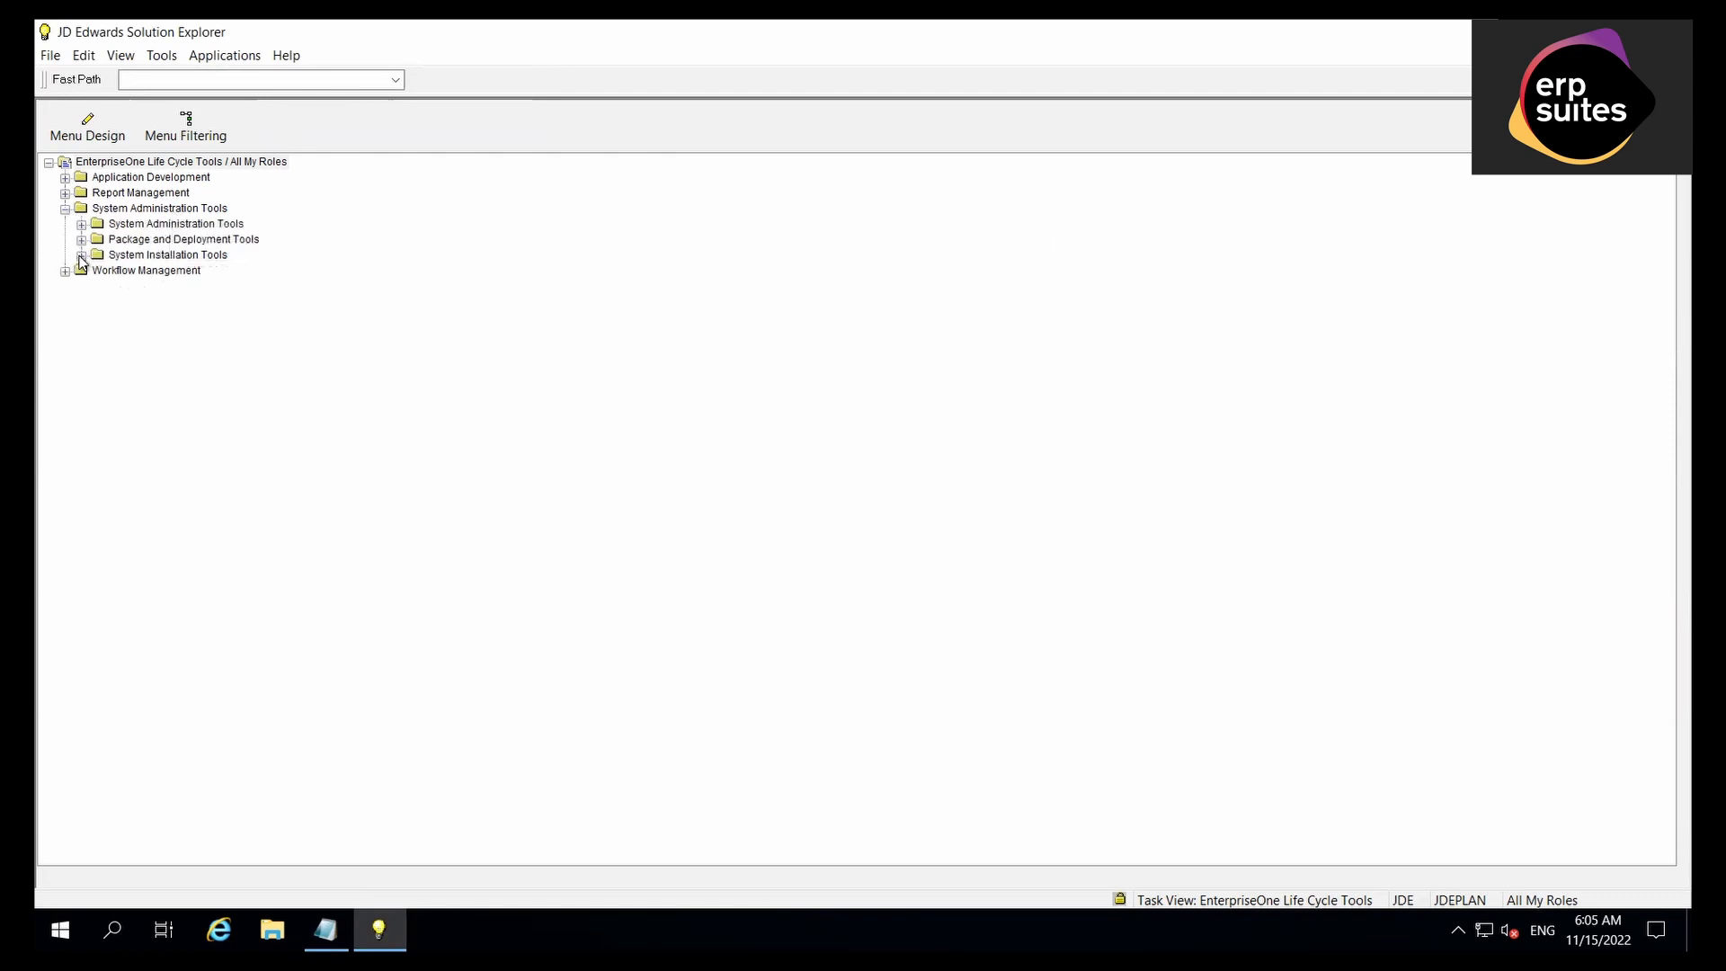
left_click(81, 254)
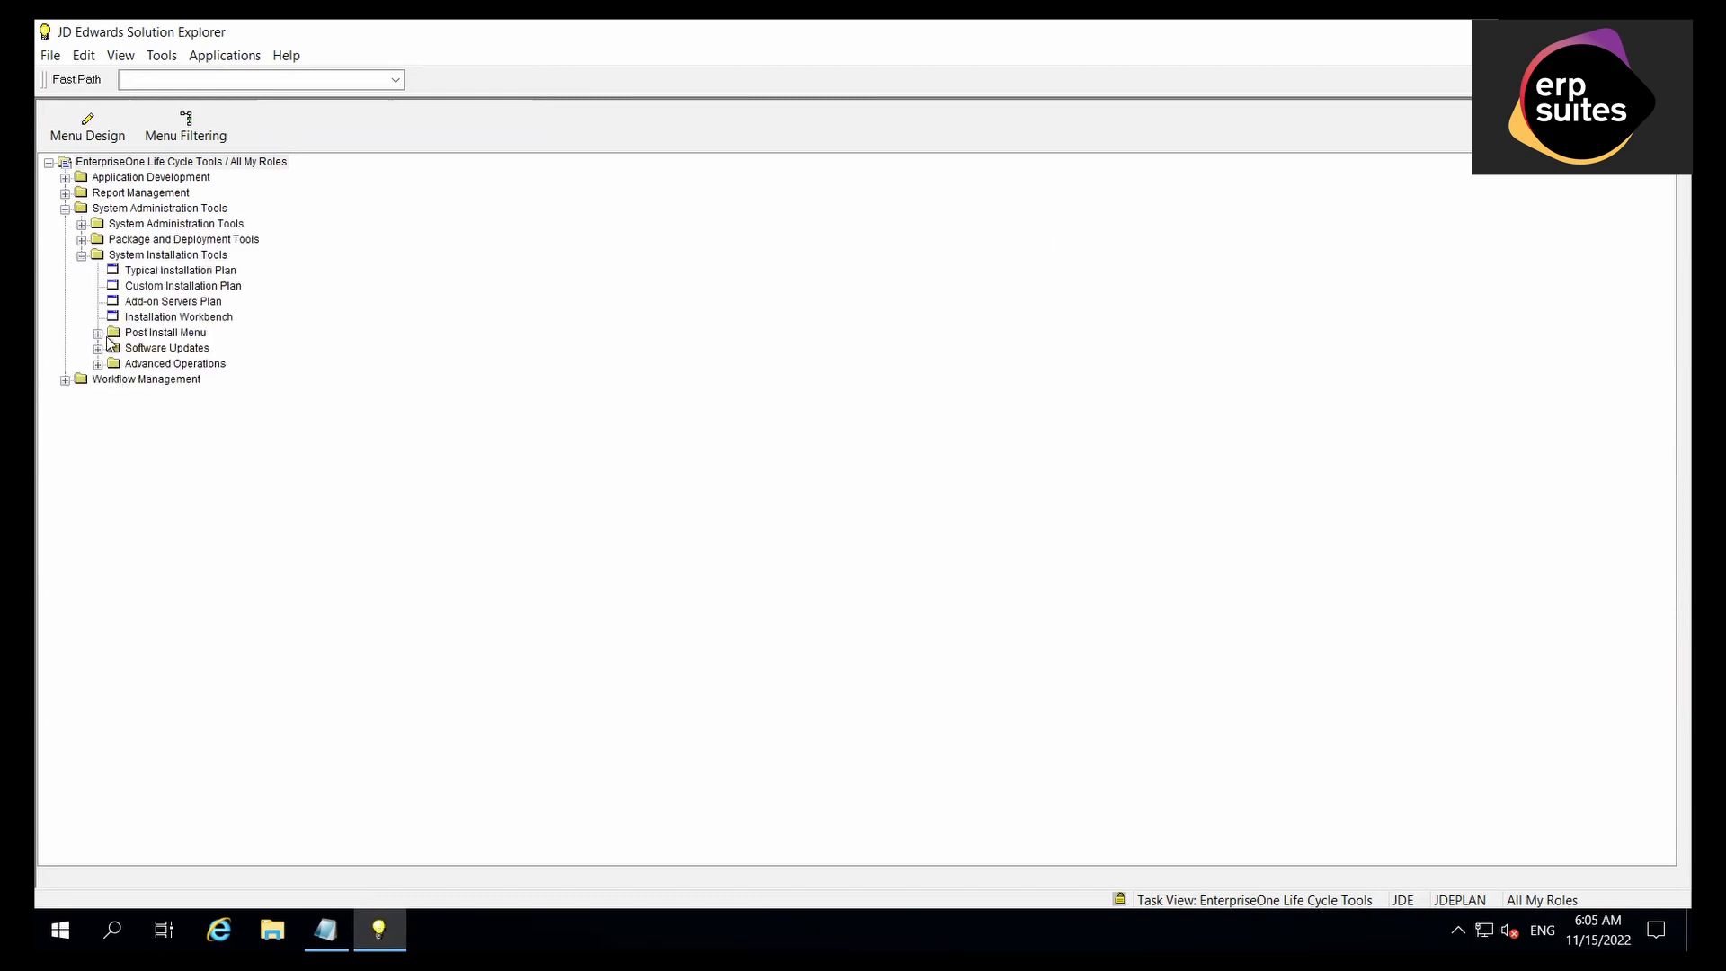
left_click(97, 347)
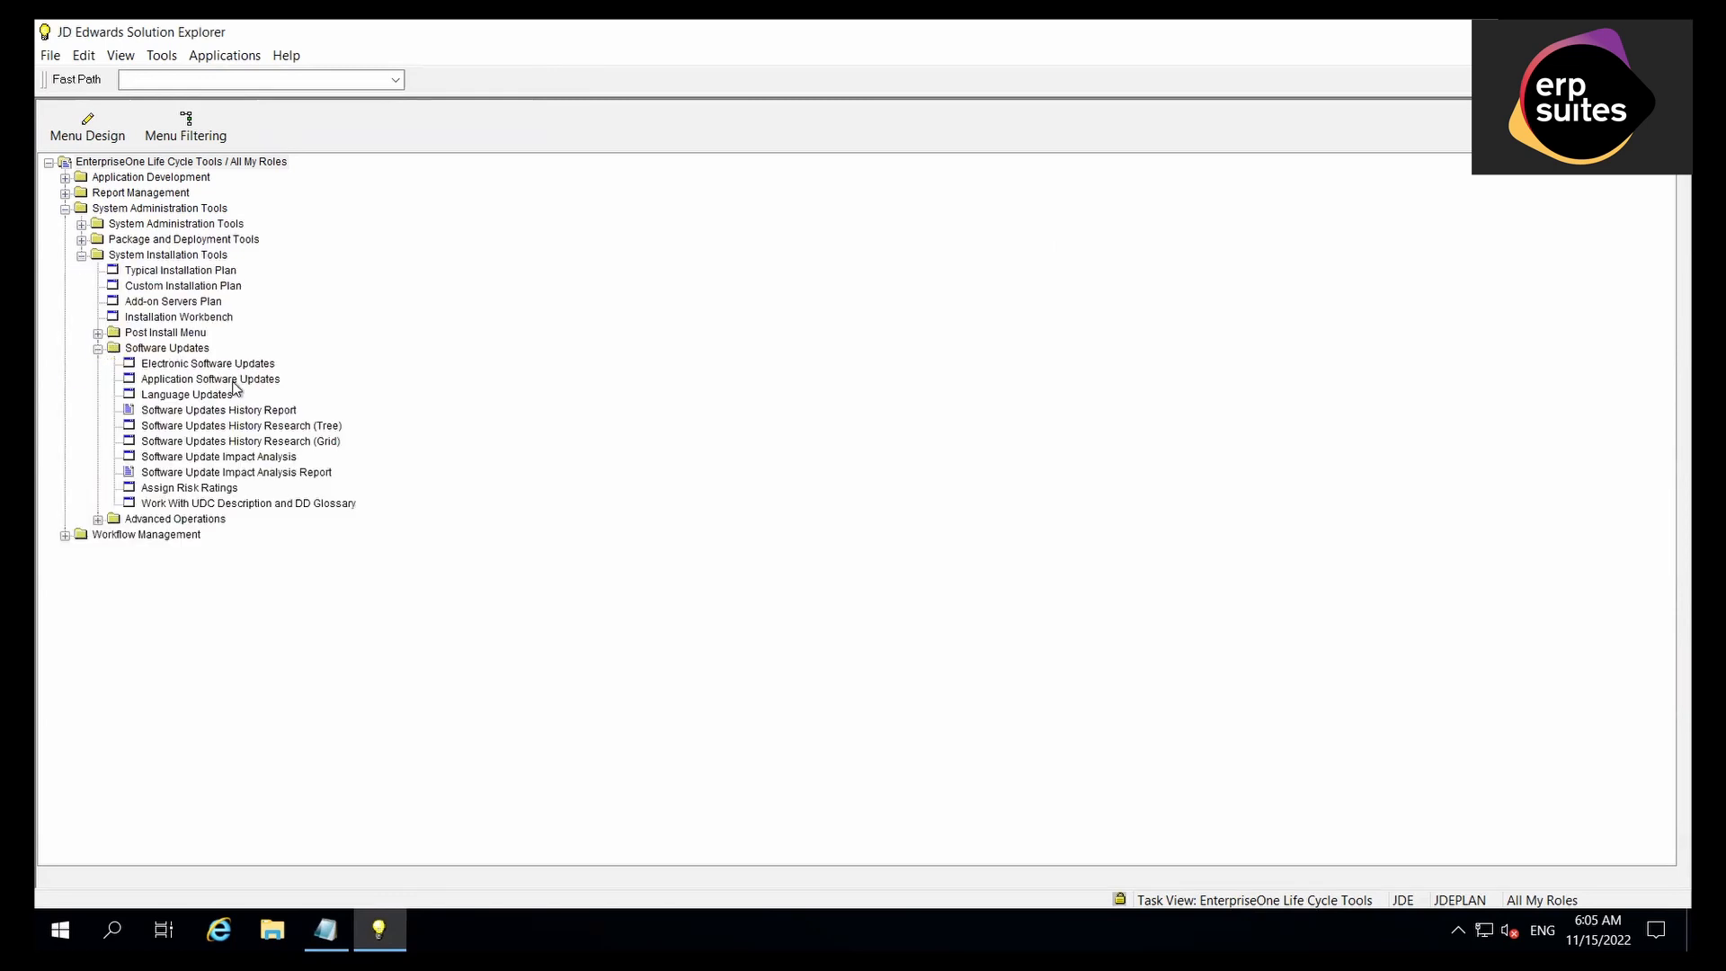
double_click(211, 379)
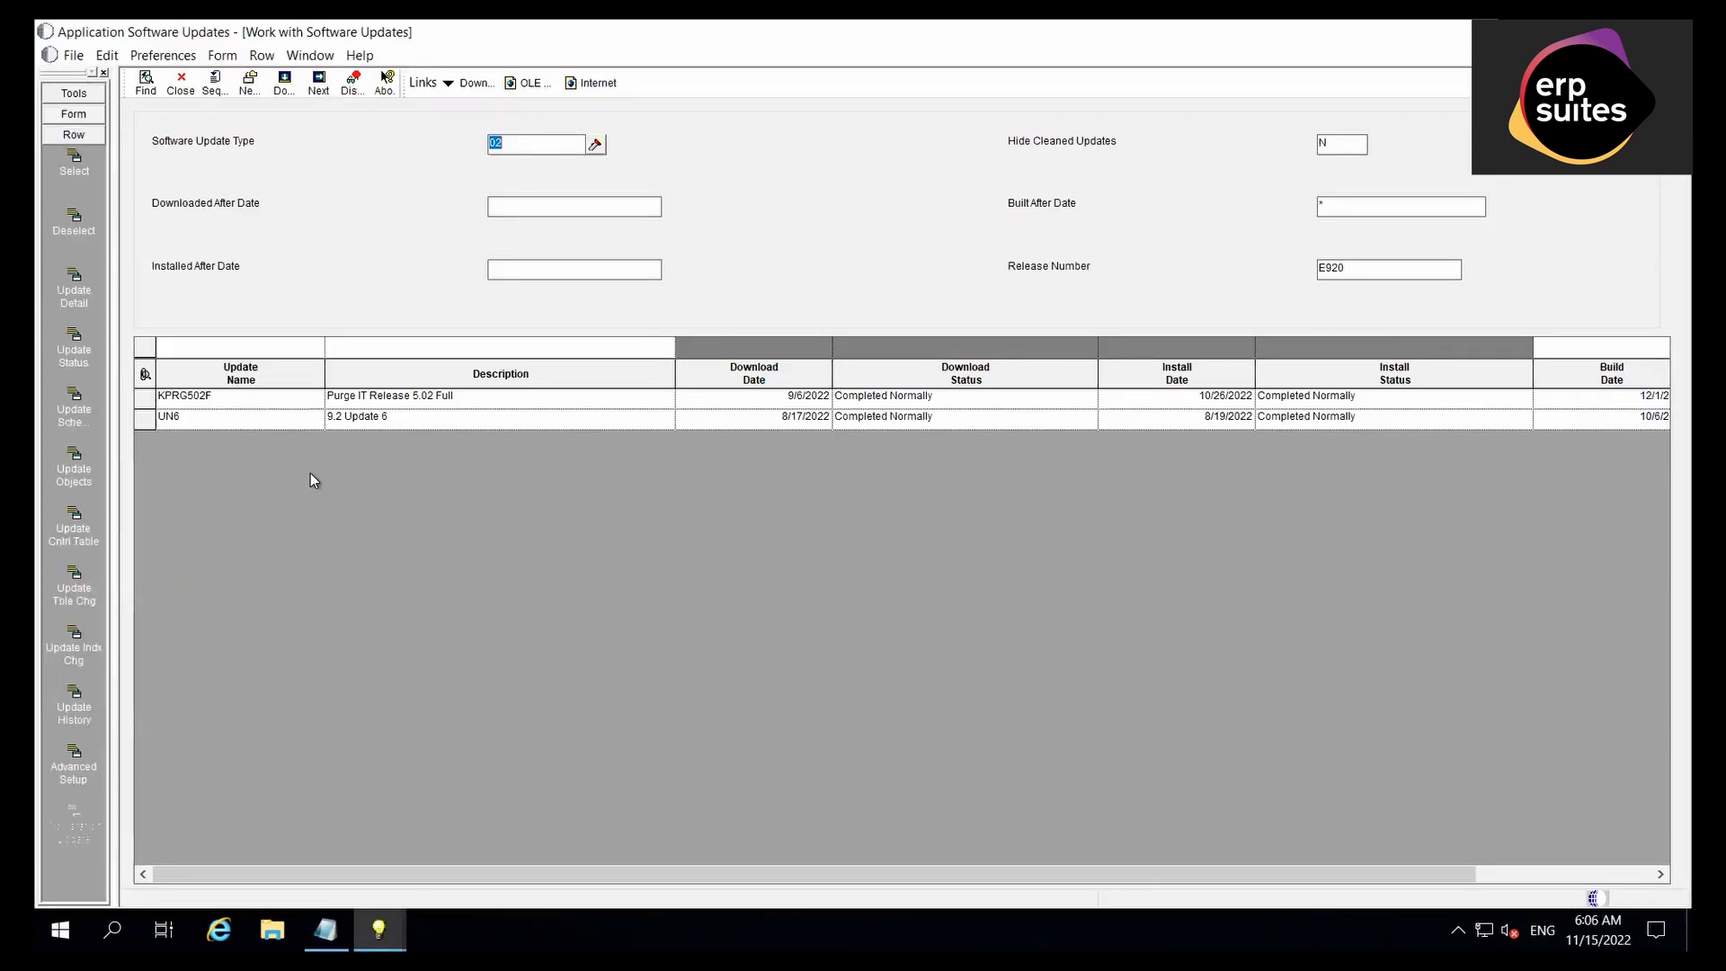
mouse_move(192, 430)
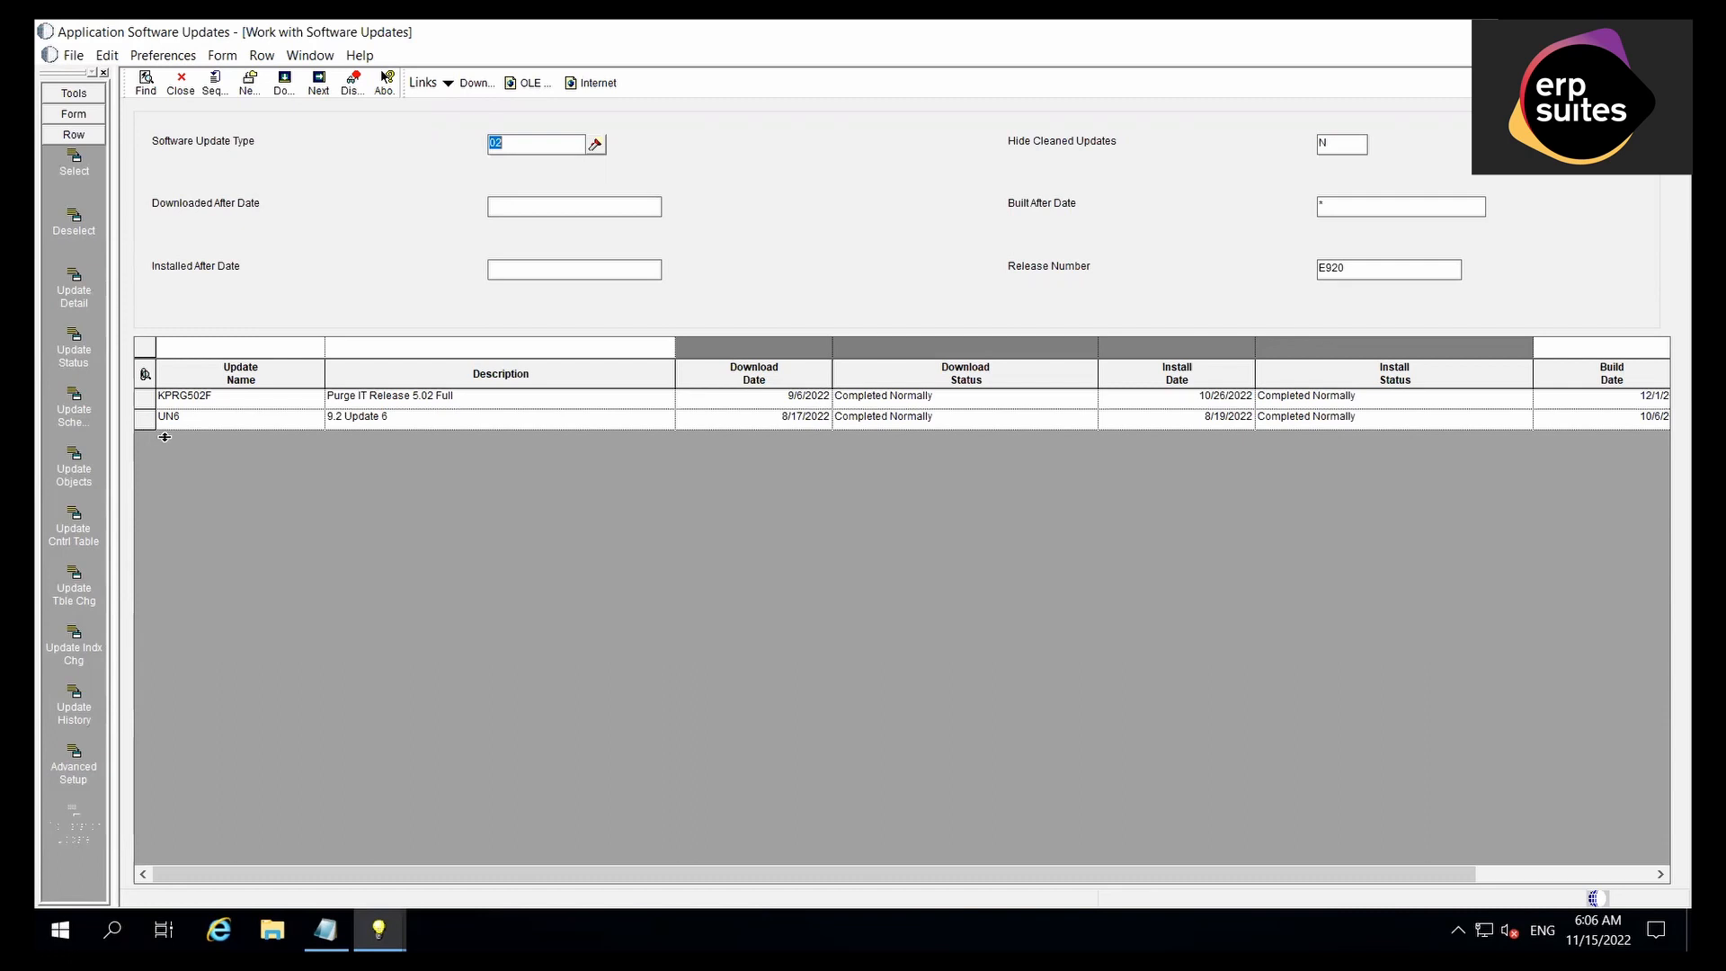
mouse_move(171, 444)
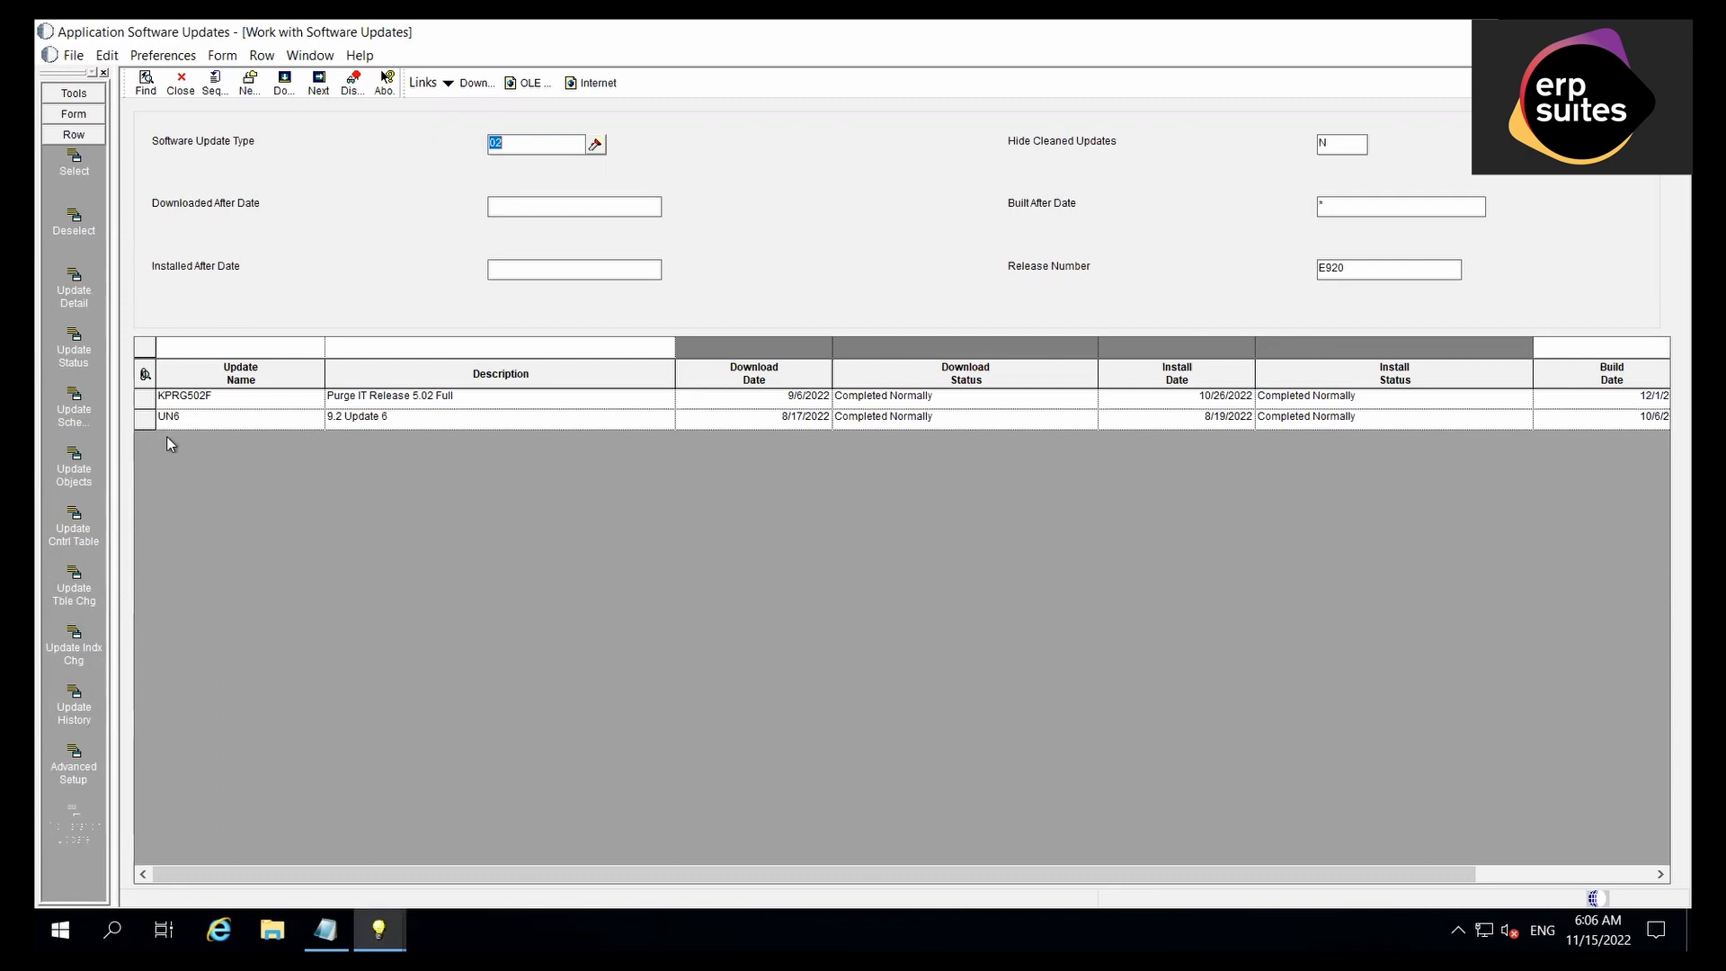
mouse_move(227, 444)
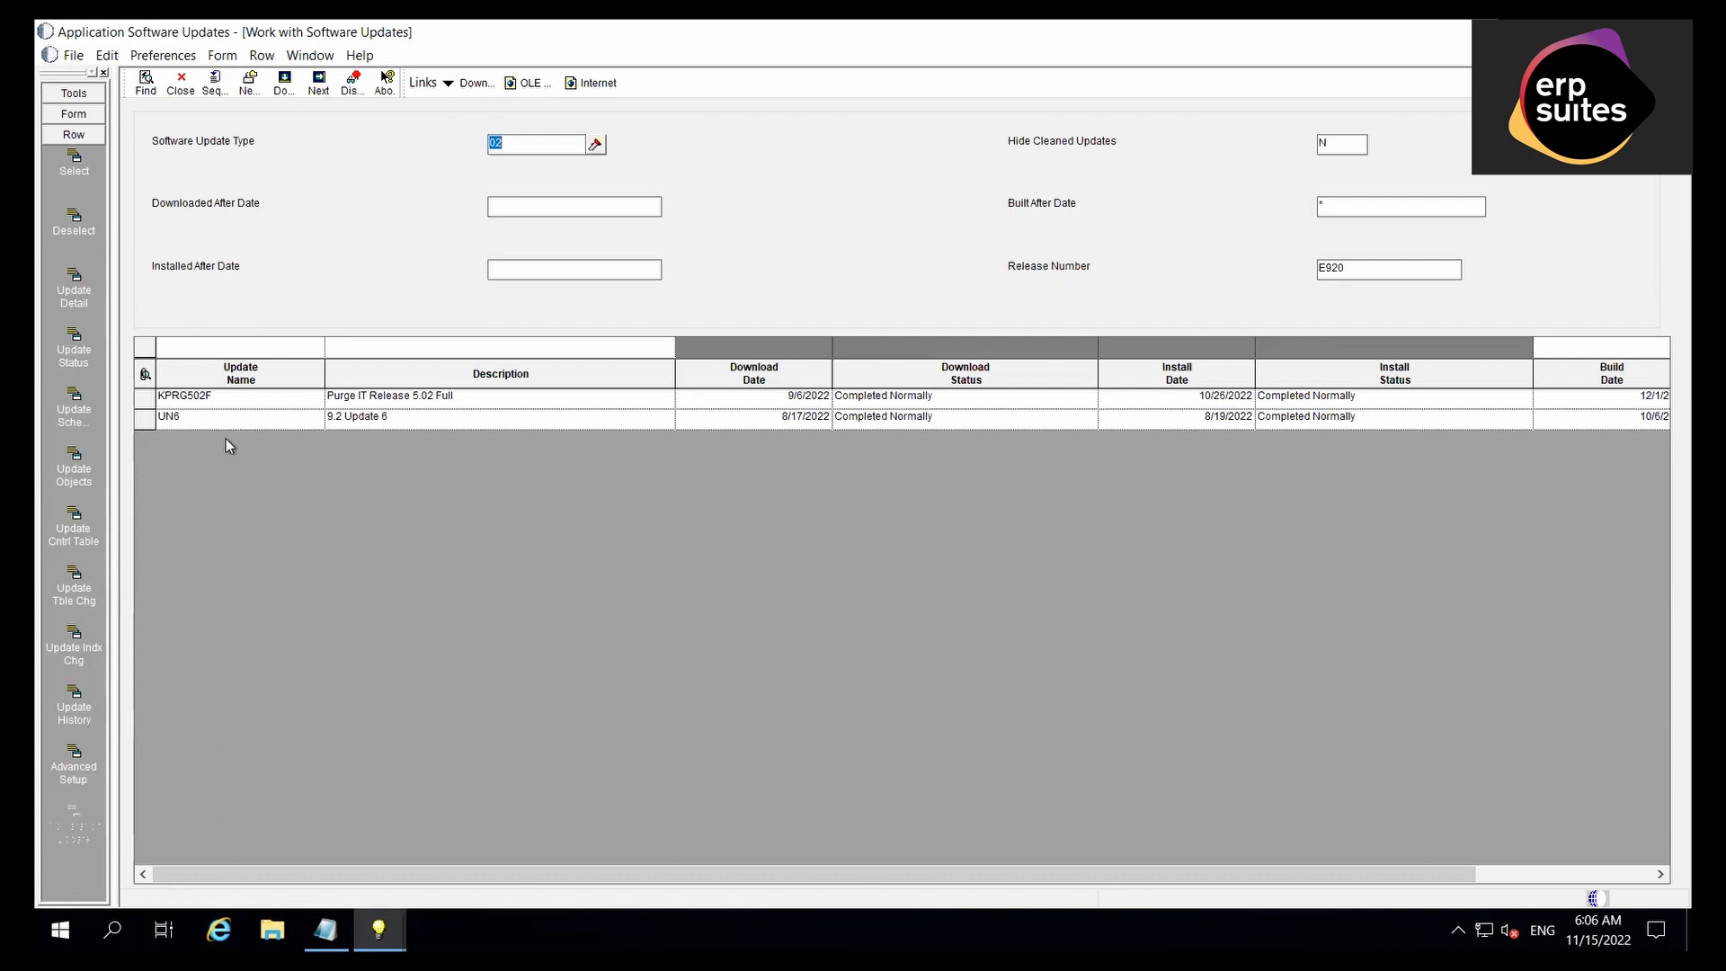
mouse_move(241, 468)
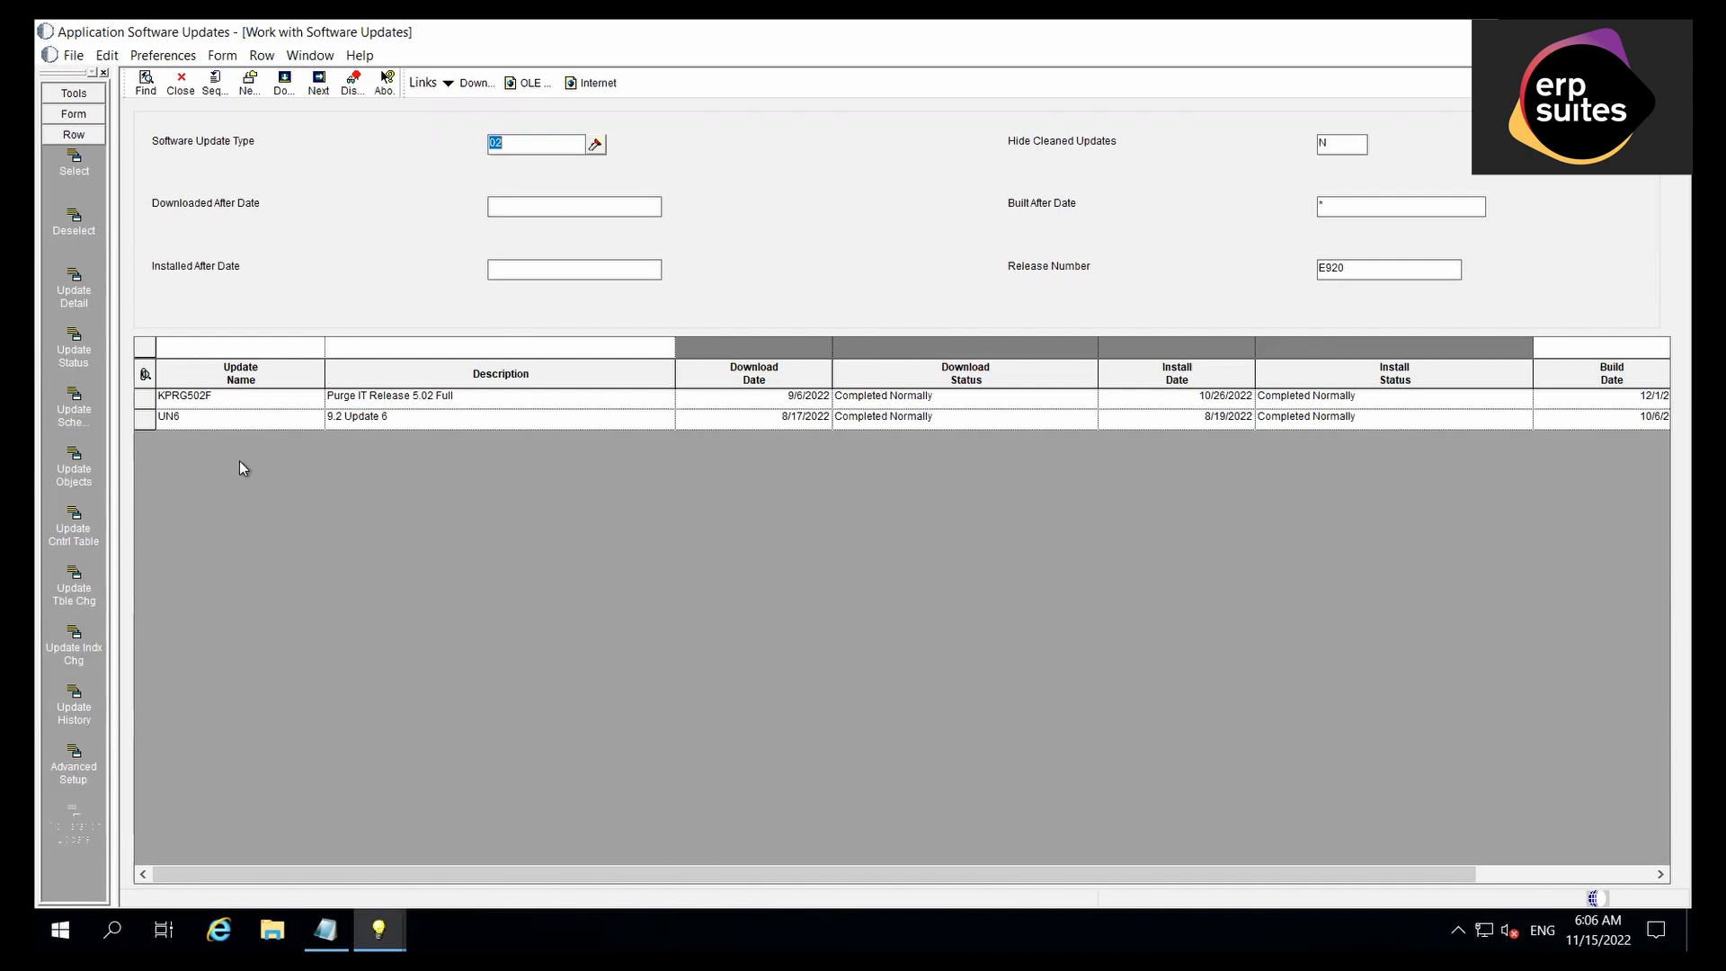
mouse_move(209, 432)
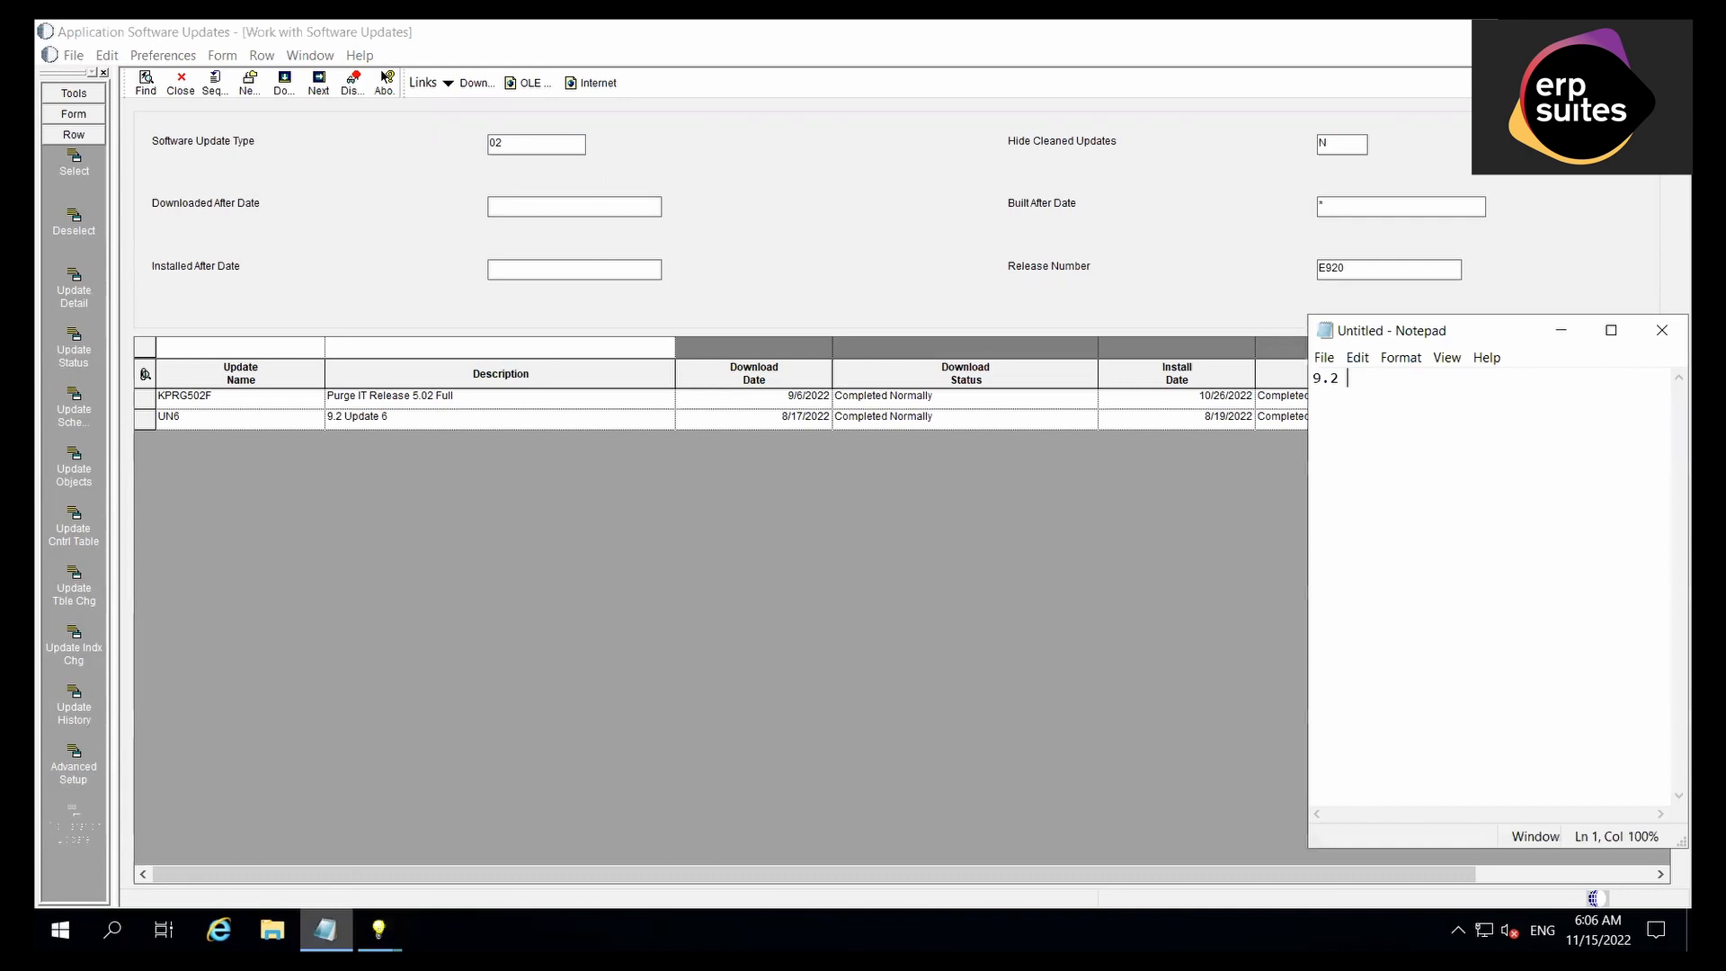
Append ' - Update 6' so the note reads '9.2 - Update 6'.
type("-")
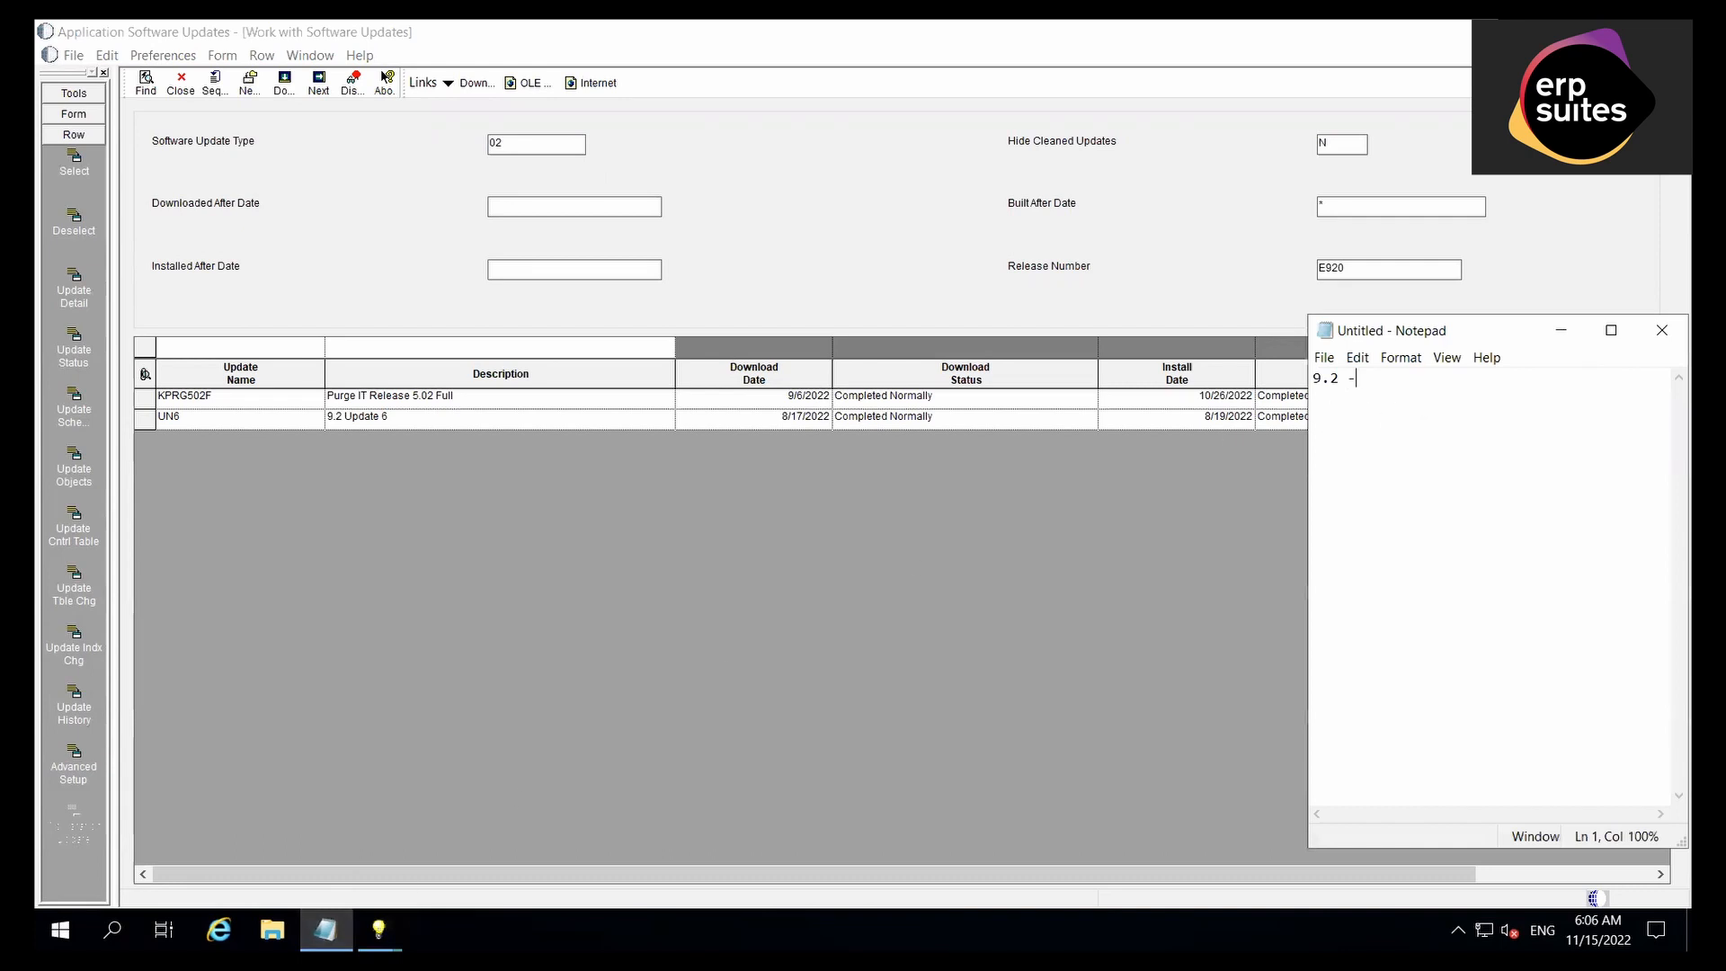
type("Update")
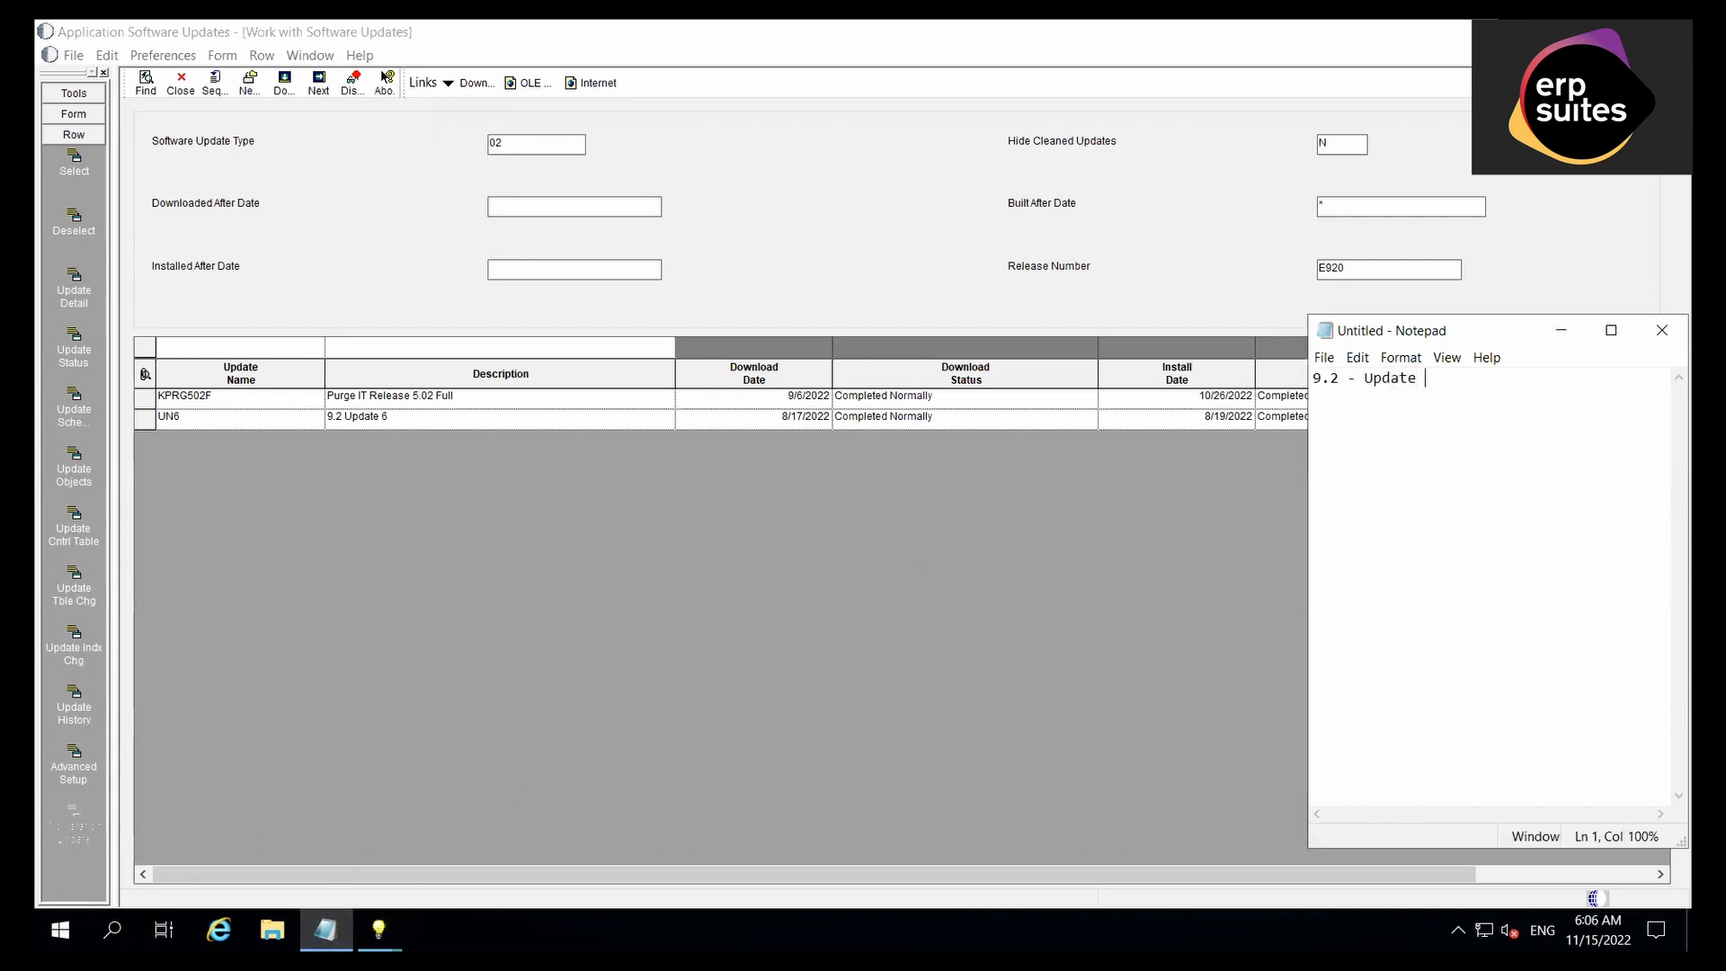
type("6")
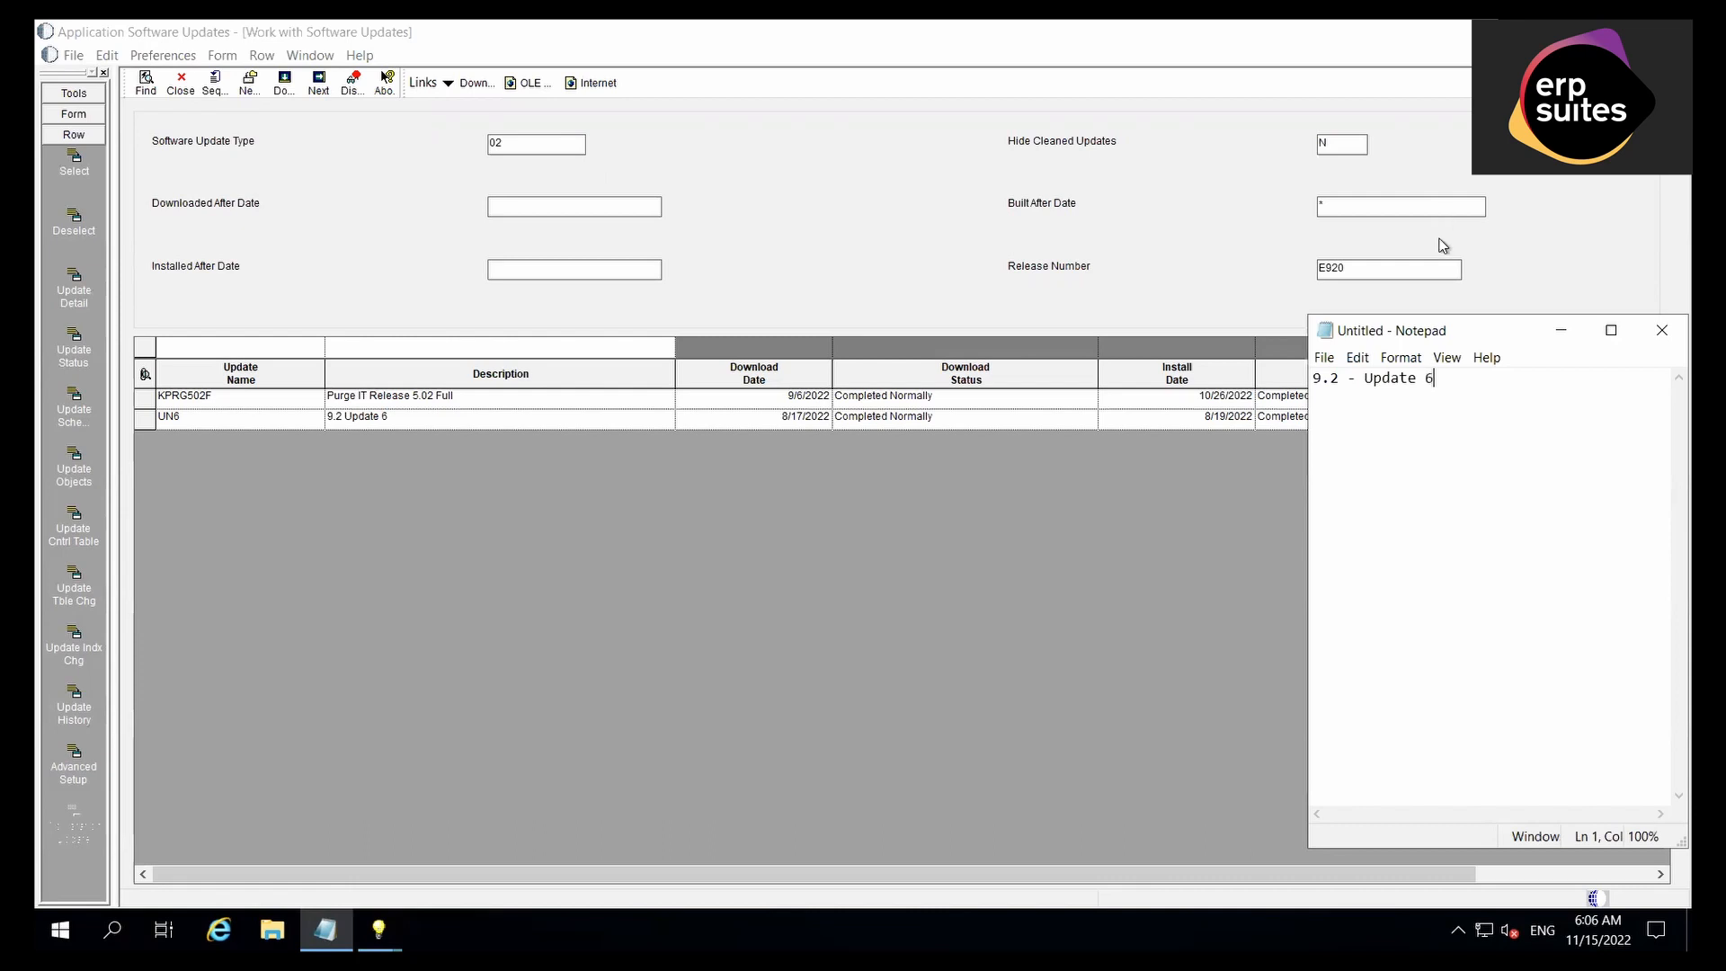
mouse_move(1421, 428)
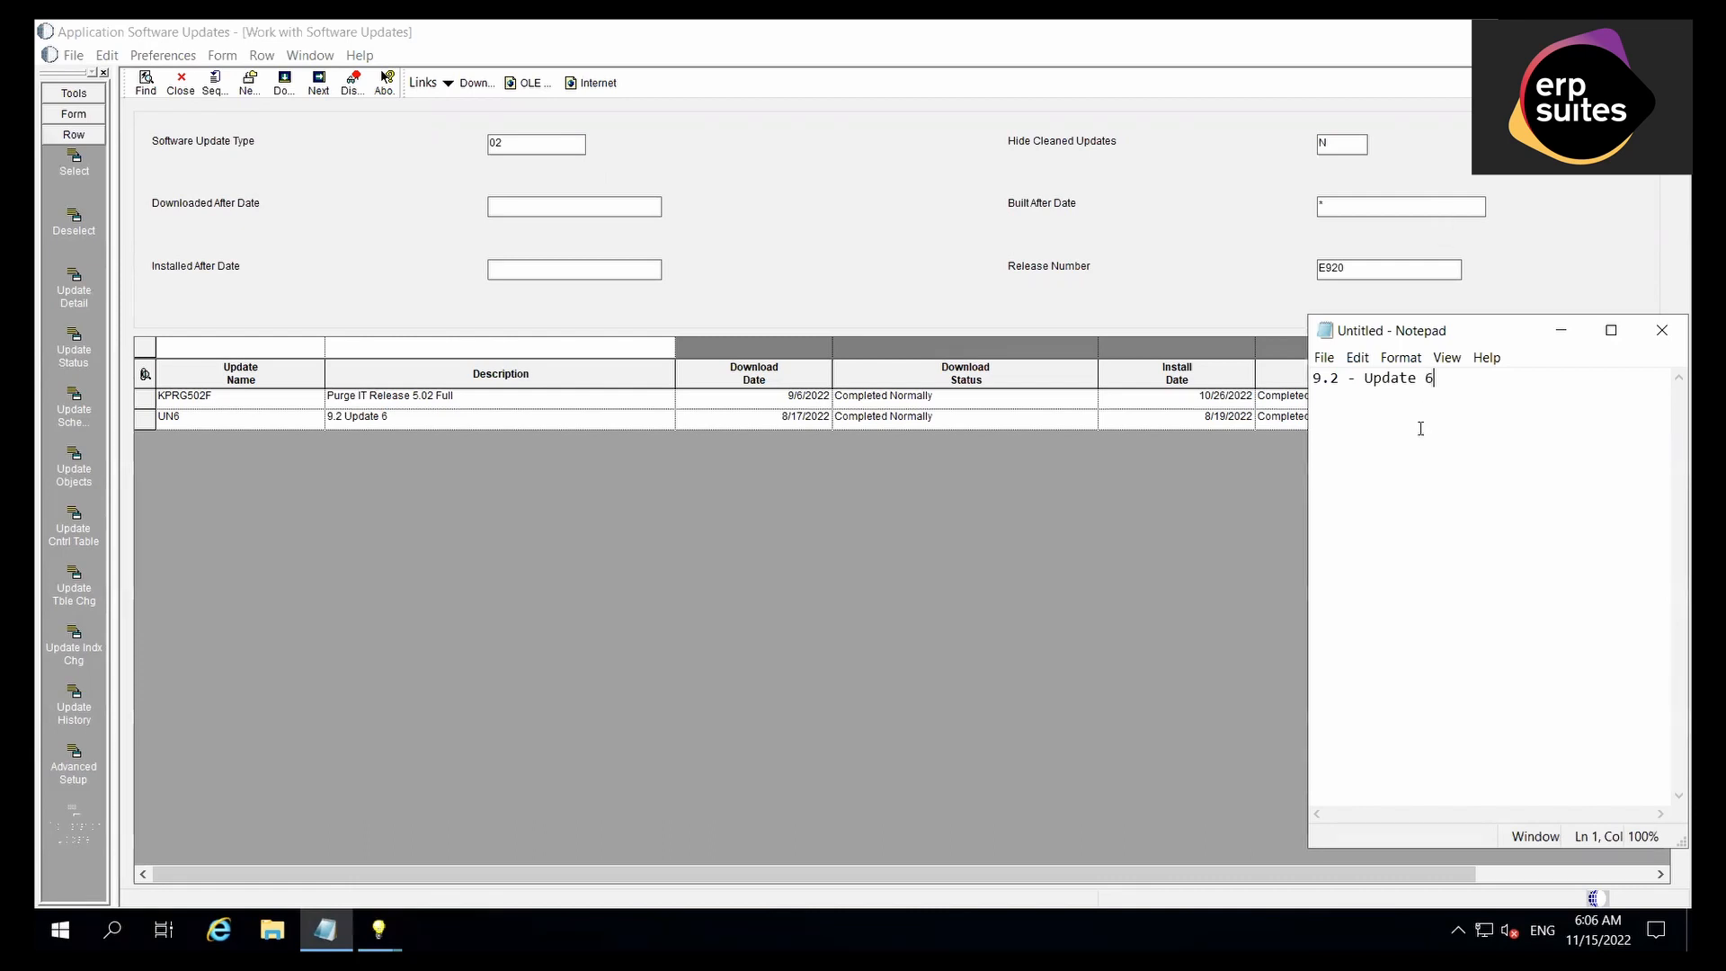
mouse_move(1075, 52)
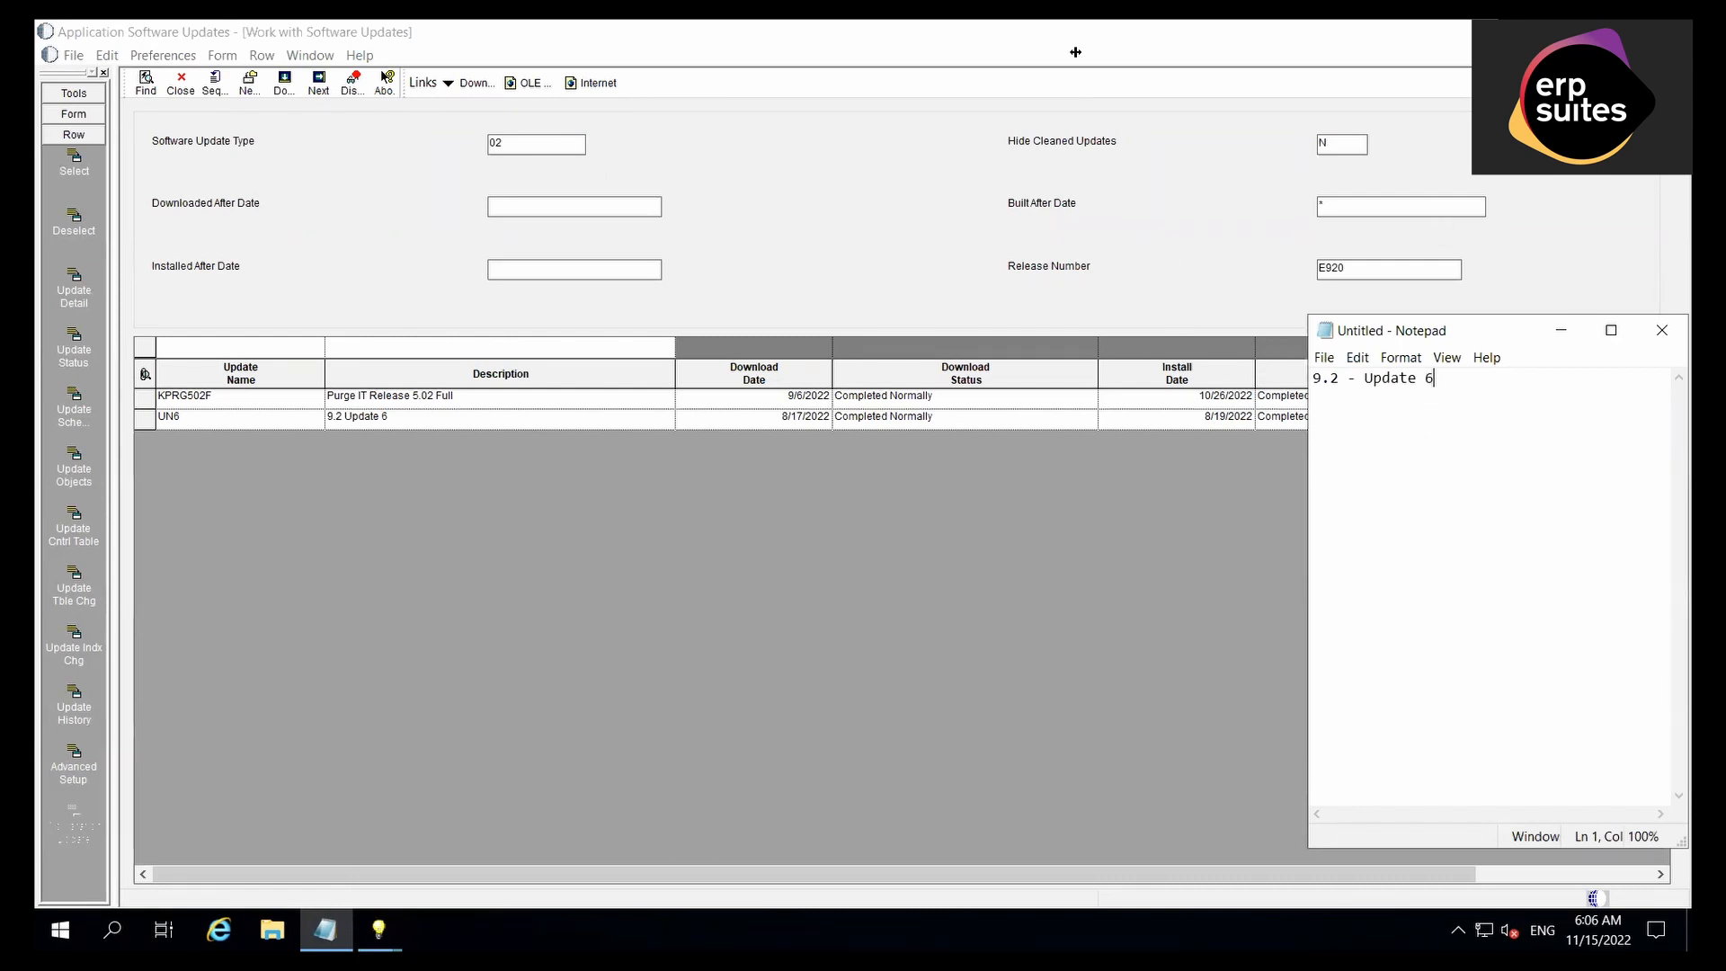